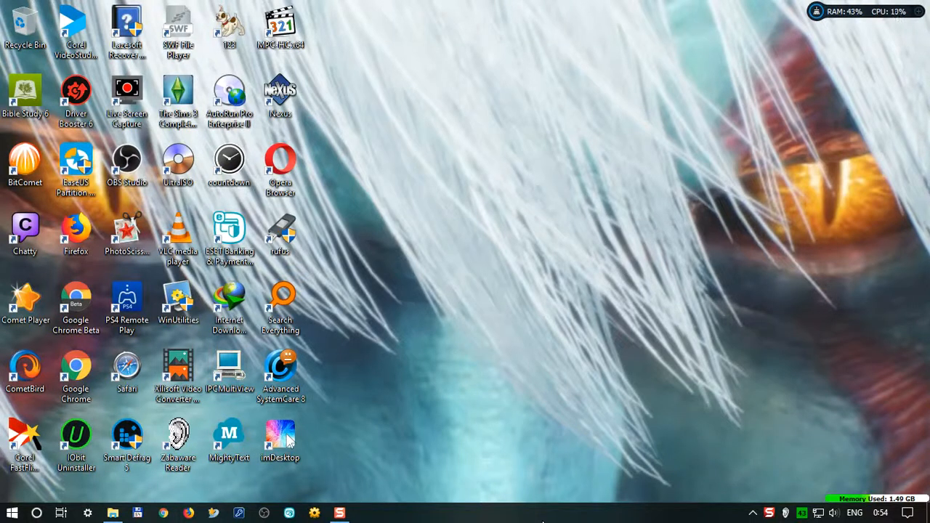
{"action": "mouse_move", "coordinate": [576, 478]}
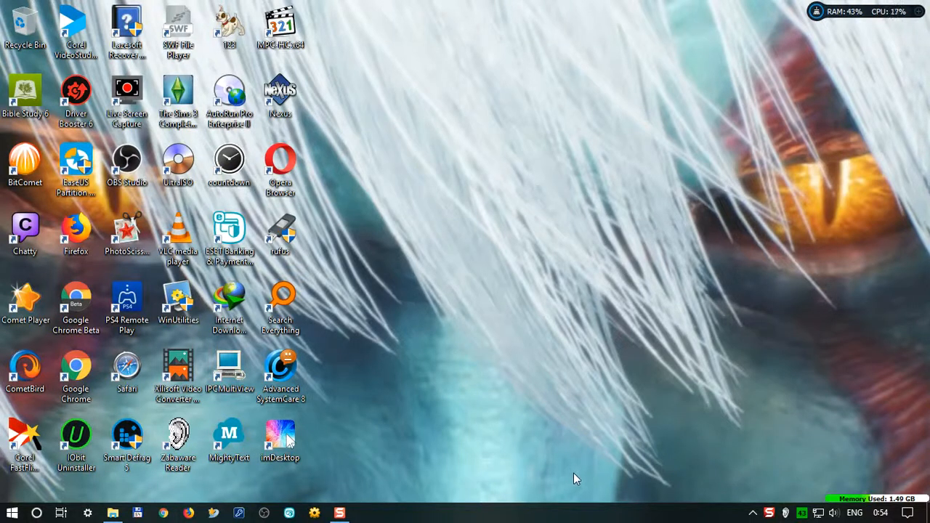
{"action": "mouse_move", "coordinate": [576, 479]}
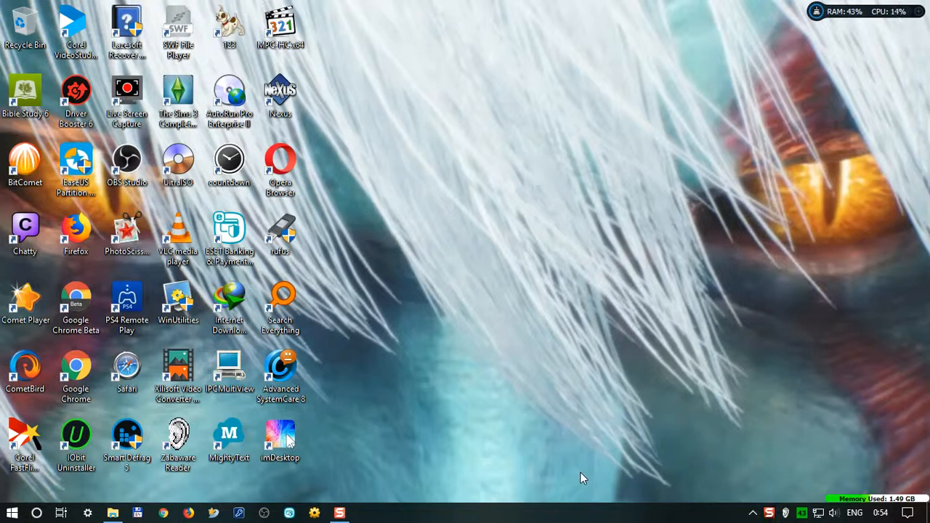
{"action": "mouse_move", "coordinate": [507, 411]}
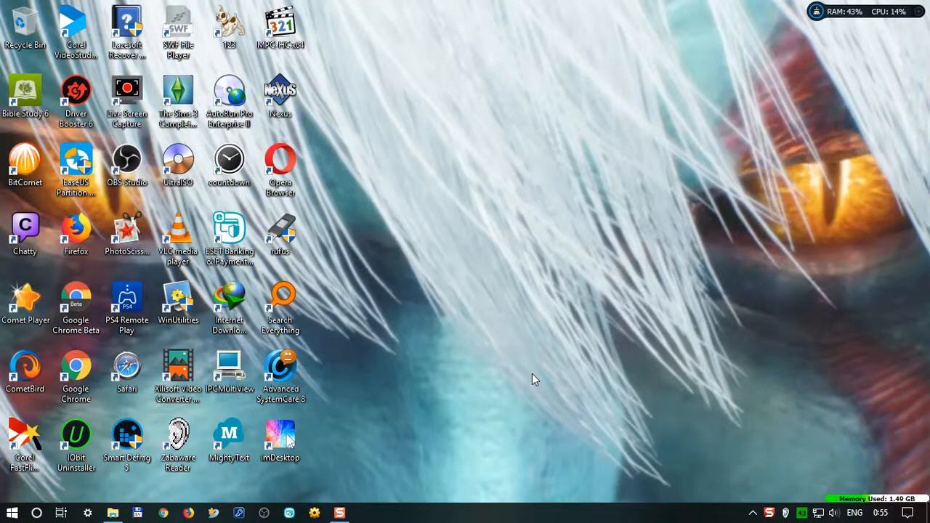
{"action": "mouse_move", "coordinate": [473, 378]}
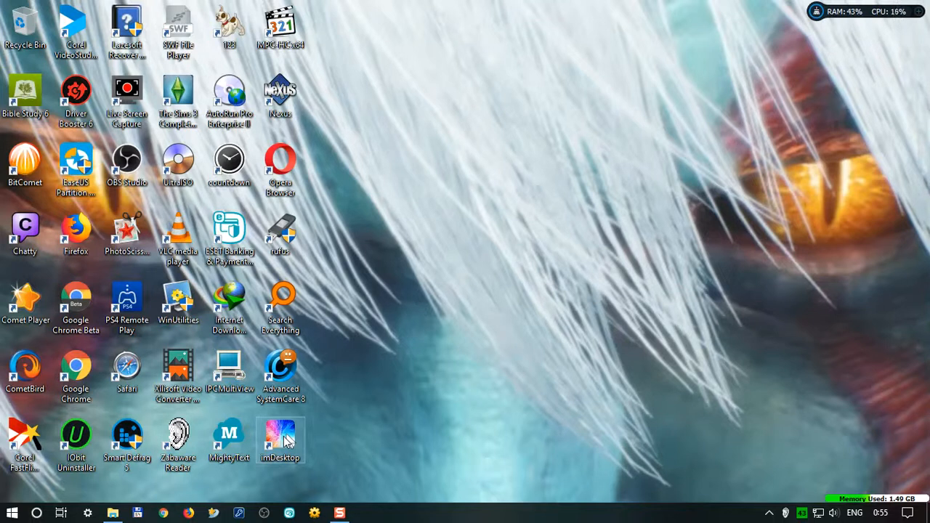
{"action": "mouse_move", "coordinate": [356, 386]}
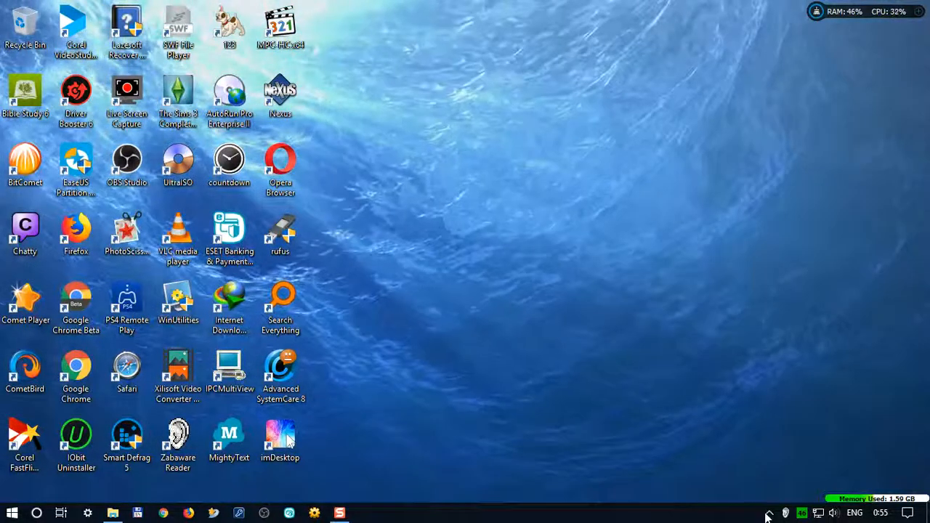
Show the imDesktop main window from the system tray, then hide it again.
{"action": "left_click", "coordinate": [767, 513]}
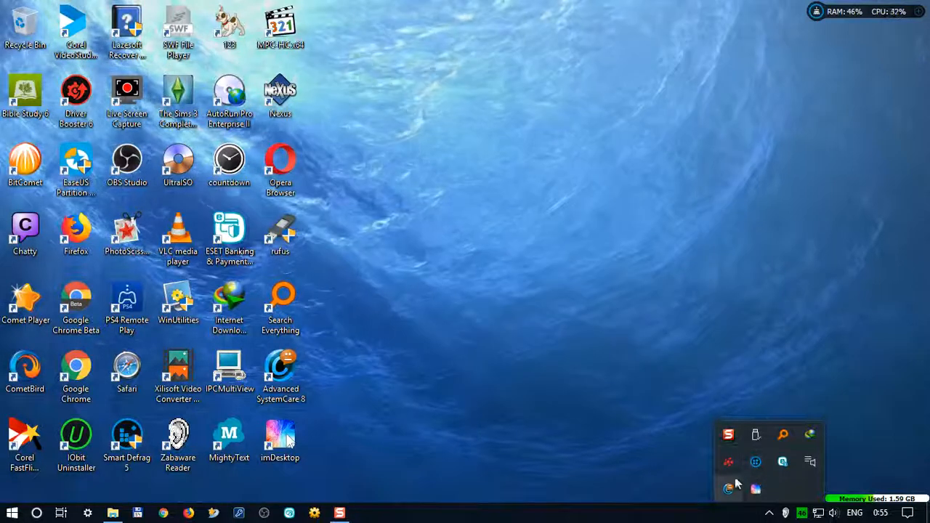
{"action": "mouse_move", "coordinate": [756, 488]}
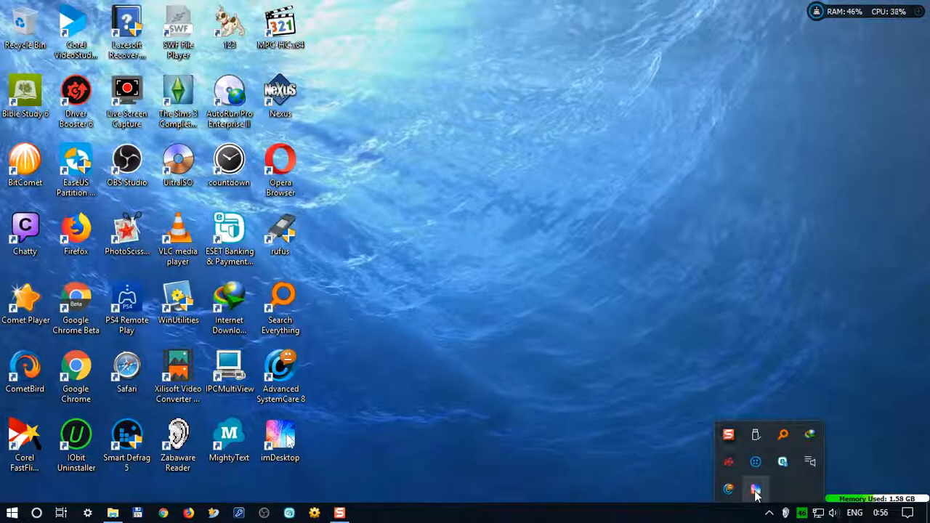
{"action": "left_click", "coordinate": [756, 488]}
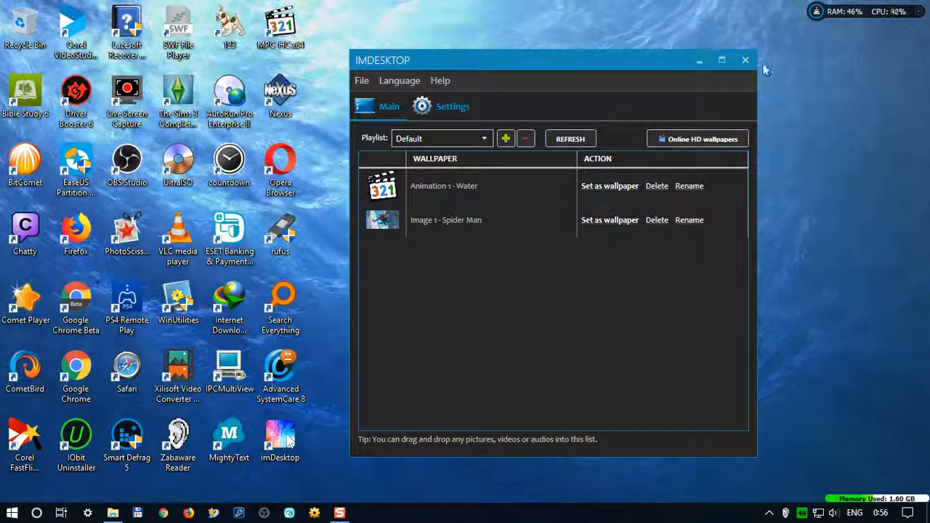
{"action": "left_click", "coordinate": [744, 60]}
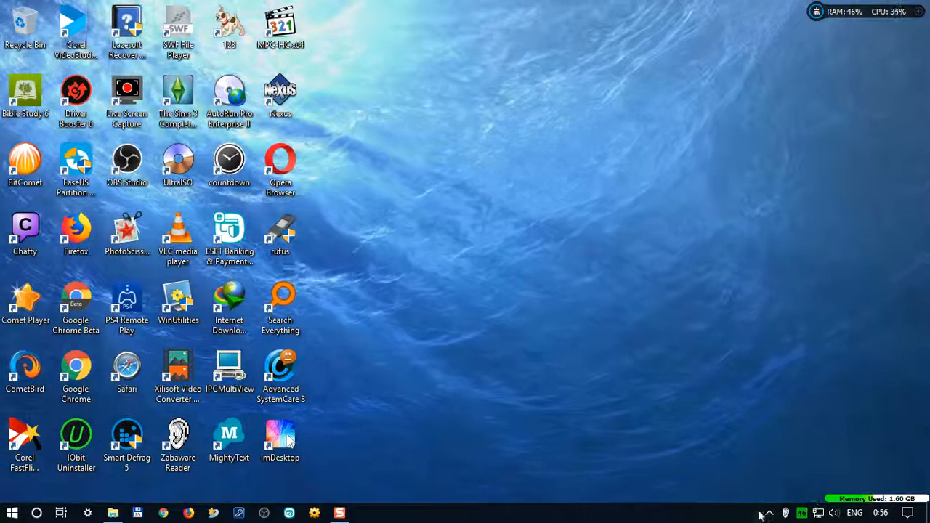
Reopen the imDesktop main window showing the Default playlist with Water and Spider Man.
{"action": "left_click", "coordinate": [767, 513]}
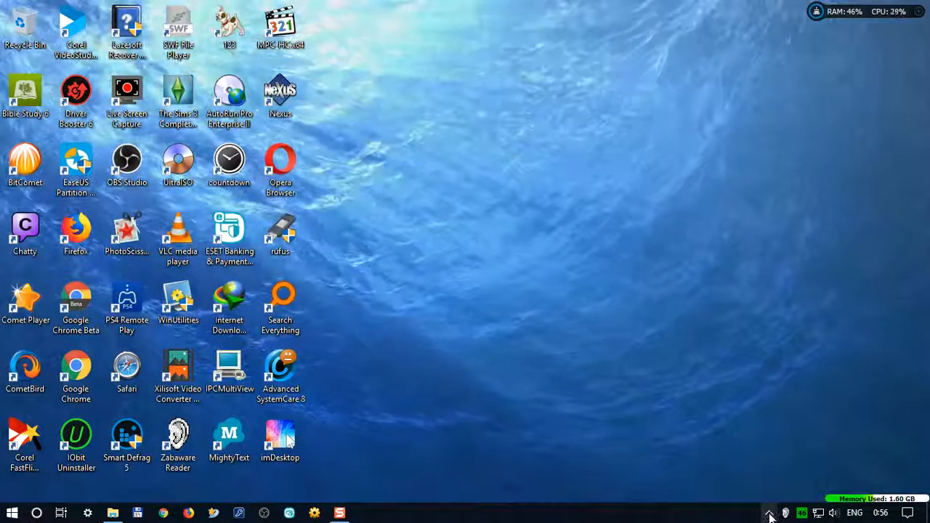
{"action": "left_click", "coordinate": [770, 513]}
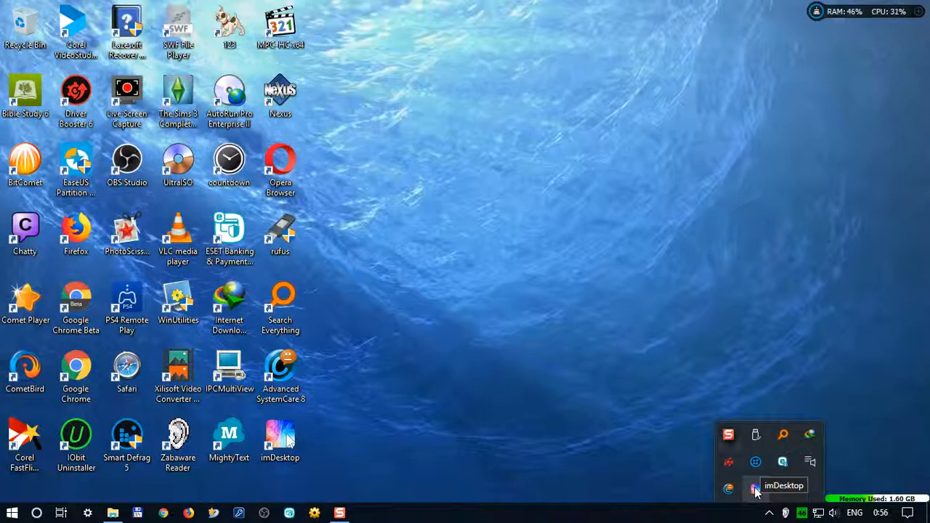
{"action": "left_click", "coordinate": [756, 488]}
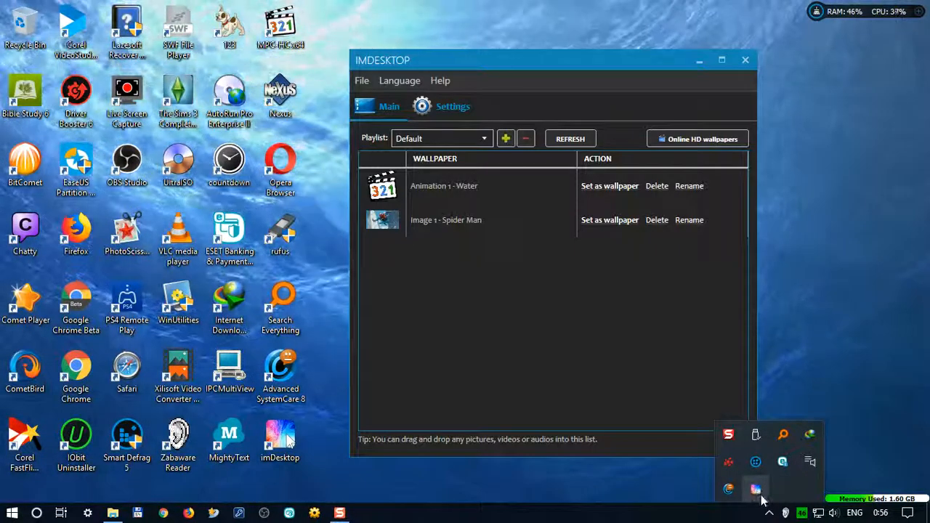
{"action": "mouse_move", "coordinate": [756, 488]}
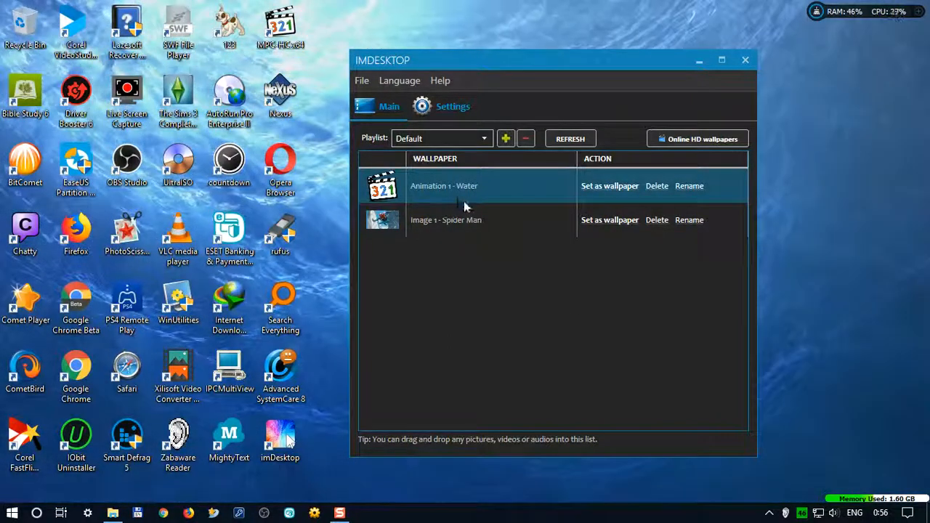
Set the Spider Man image as wallpaper, then switch back to the Water animation.
{"action": "left_click", "coordinate": [445, 220]}
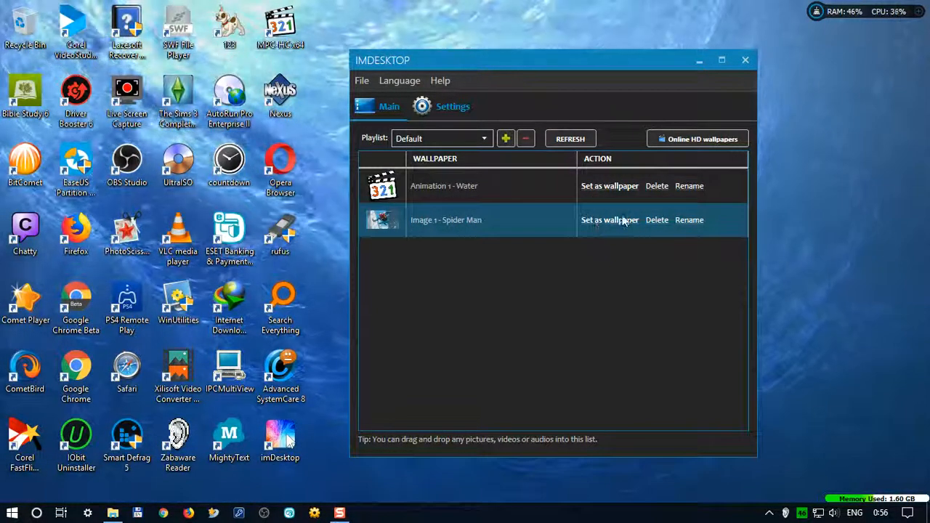
{"action": "left_click", "coordinate": [611, 220]}
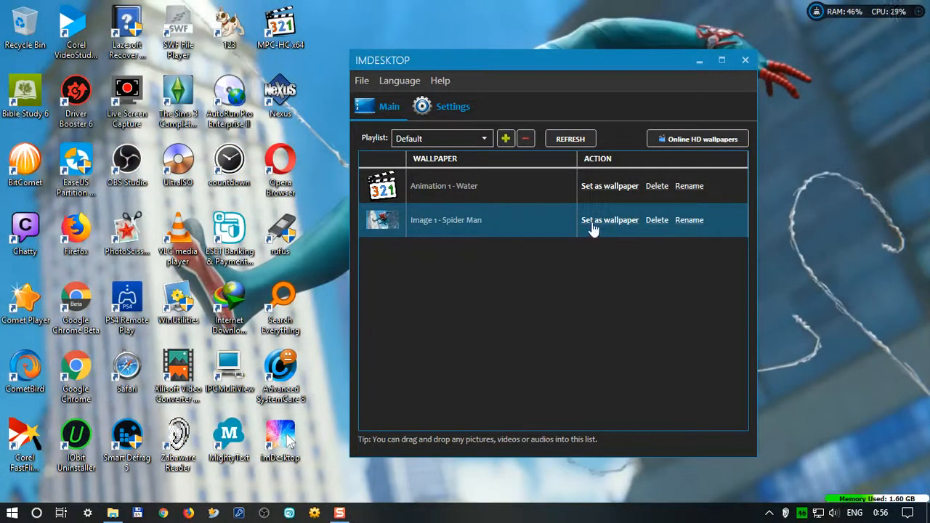
{"action": "mouse_move", "coordinate": [633, 229]}
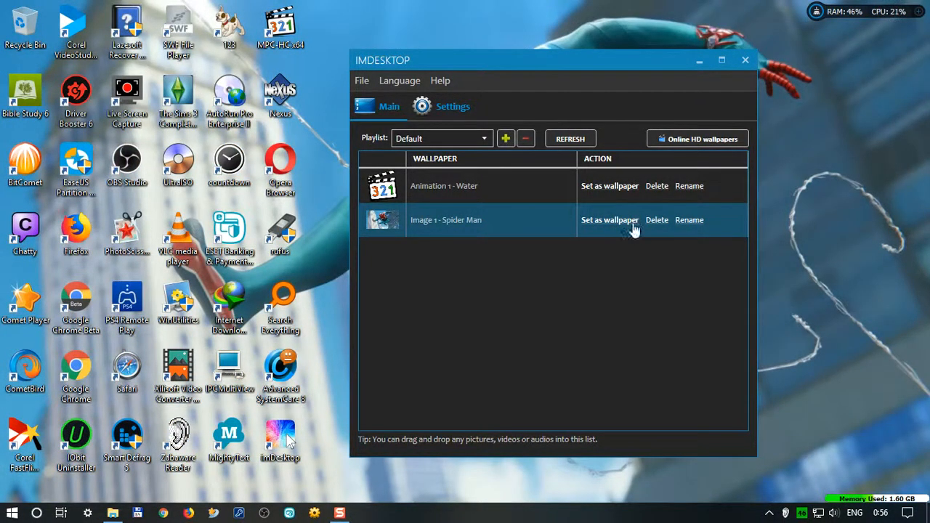
{"action": "left_click", "coordinate": [445, 186]}
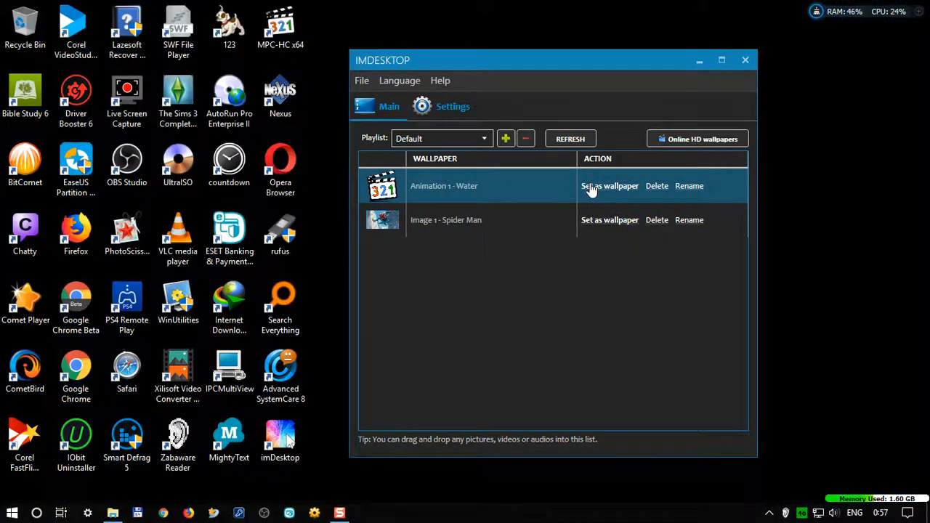
{"action": "left_click", "coordinate": [610, 186]}
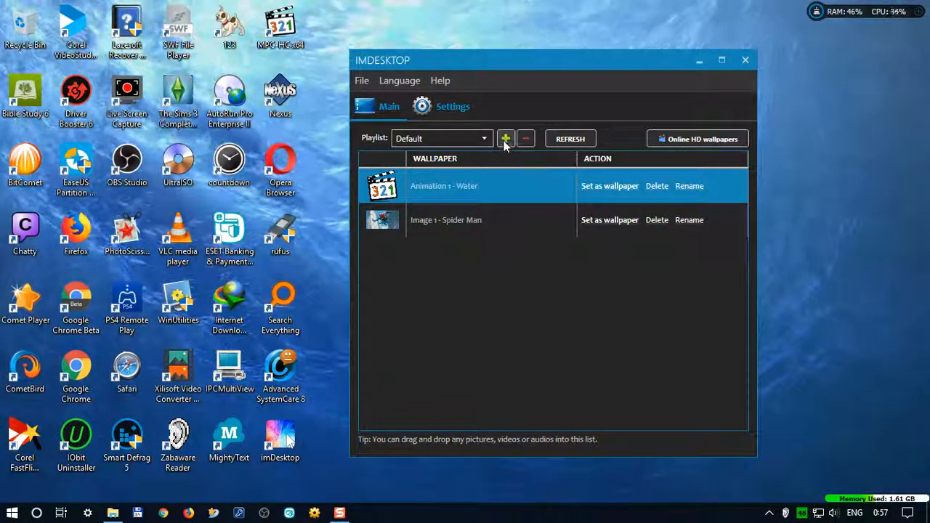
{"action": "mouse_move", "coordinate": [505, 139]}
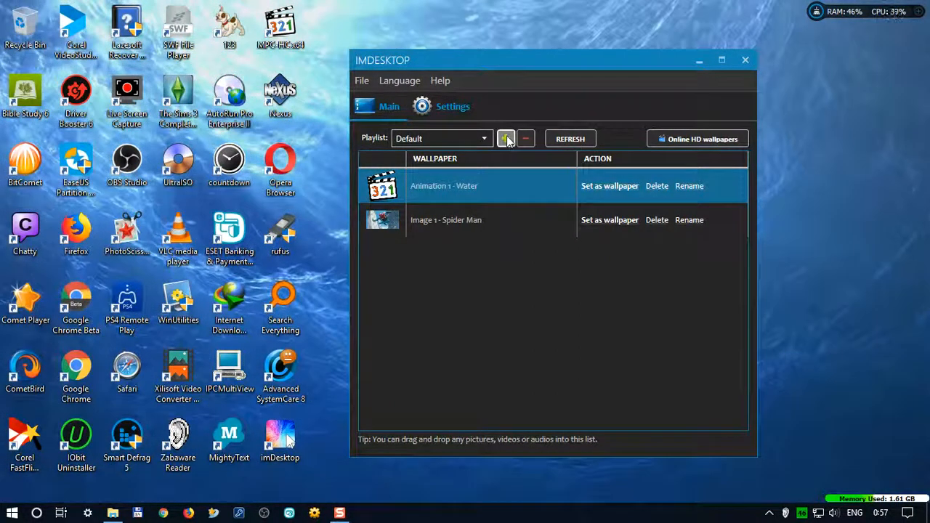
Create a new empty playlist named Red1.
{"action": "left_click", "coordinate": [505, 139]}
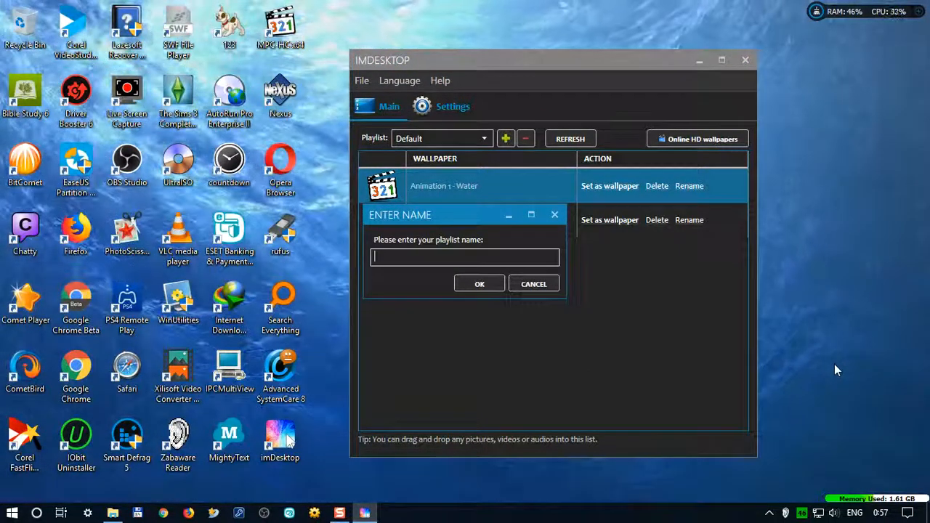
{"action": "type", "text": "R"}
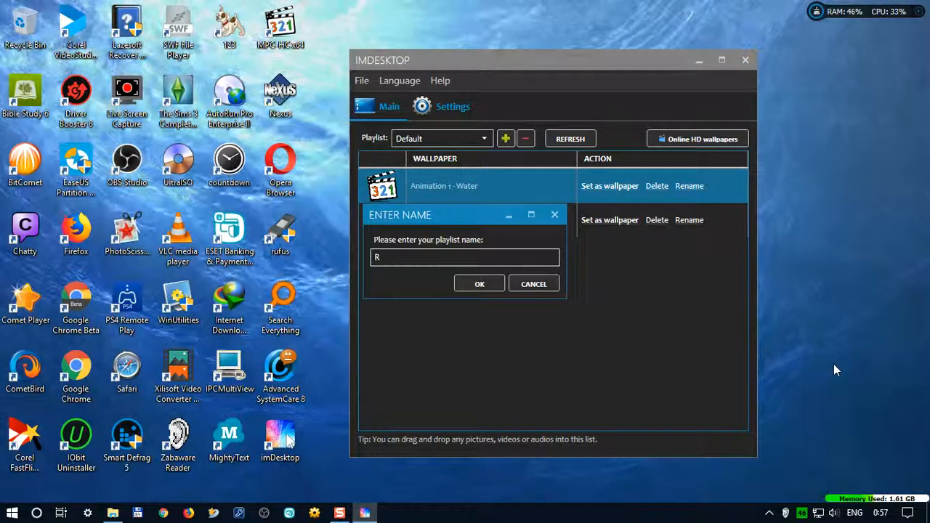
{"action": "type", "text": "ed1"}
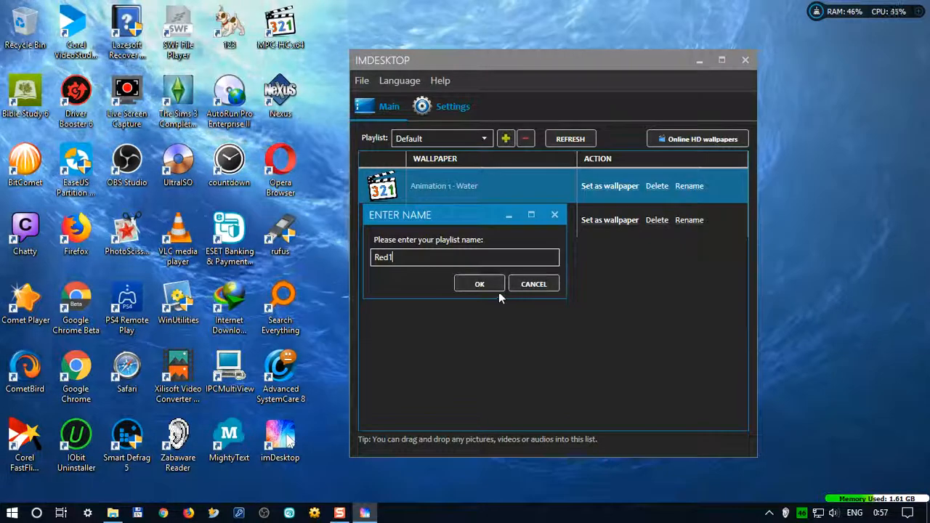
{"action": "left_click", "coordinate": [479, 284]}
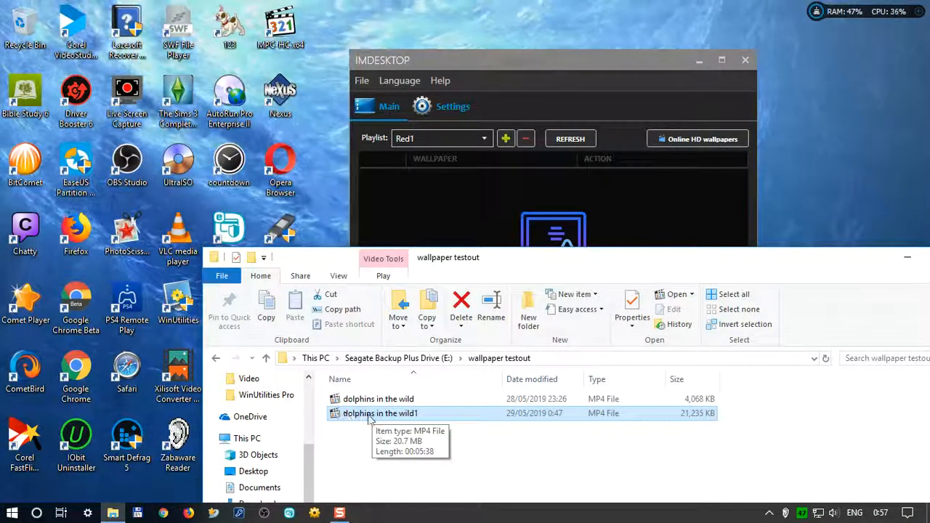
{"action": "mouse_move", "coordinate": [488, 235]}
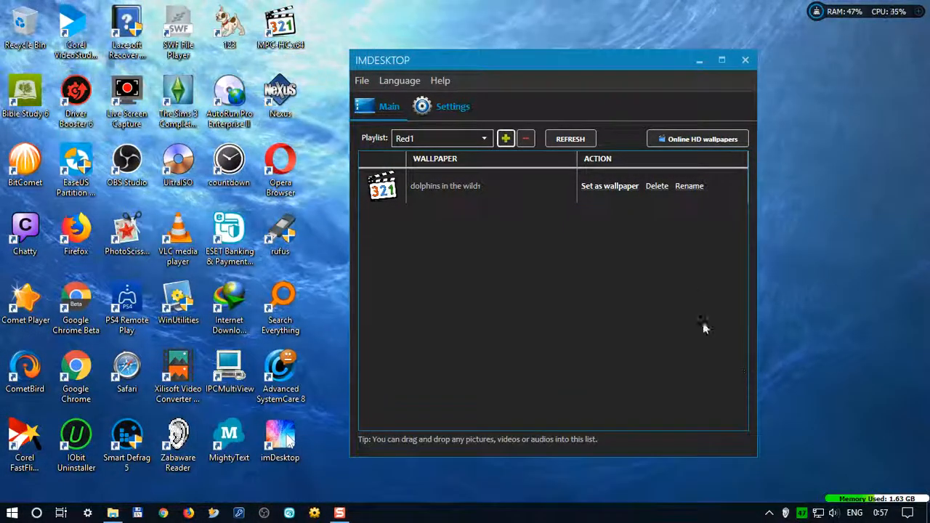
{"action": "mouse_move", "coordinate": [436, 230]}
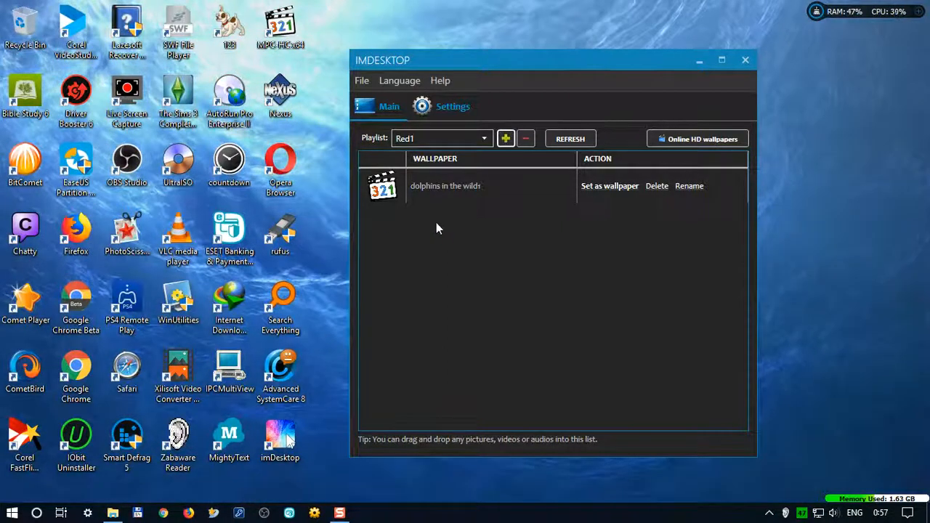
Set the dolphins in the wilds video as wallpaper and hide the window to view it.
{"action": "left_click", "coordinate": [445, 186]}
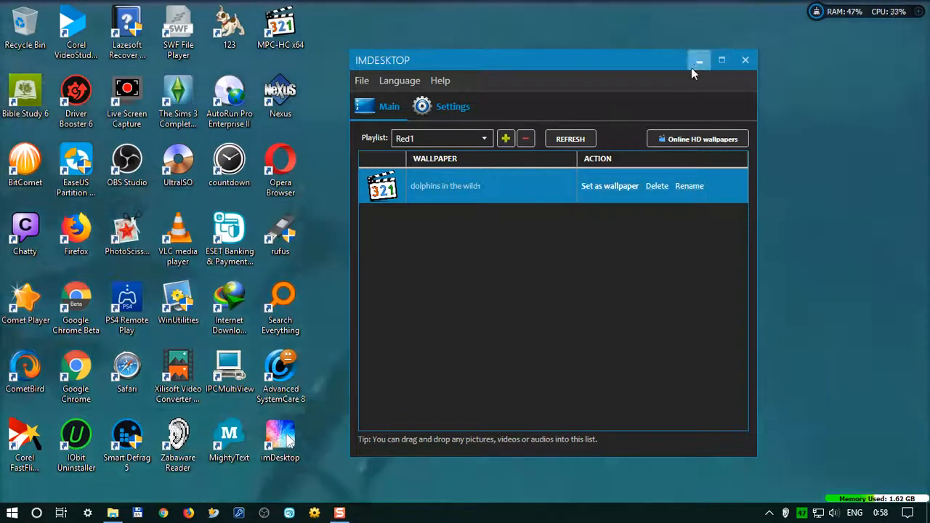
{"action": "left_click", "coordinate": [698, 60]}
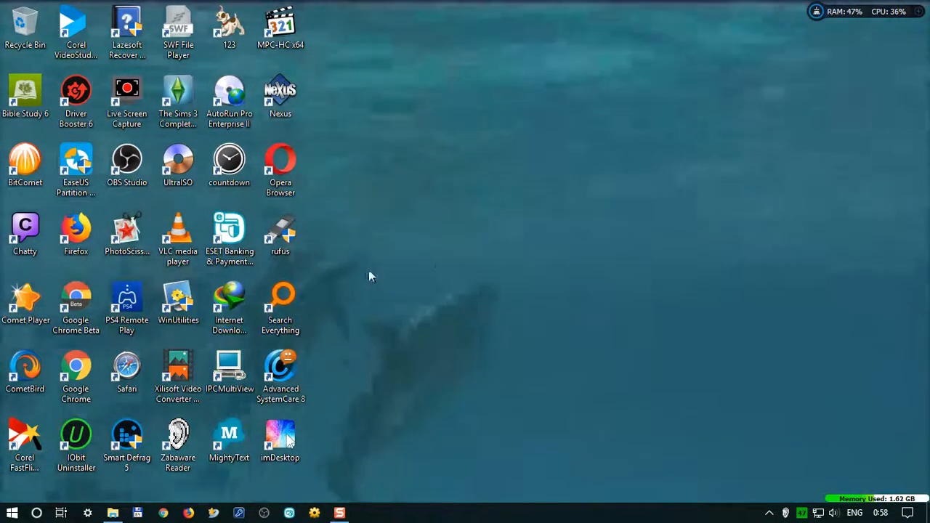
{"action": "mouse_move", "coordinate": [613, 303]}
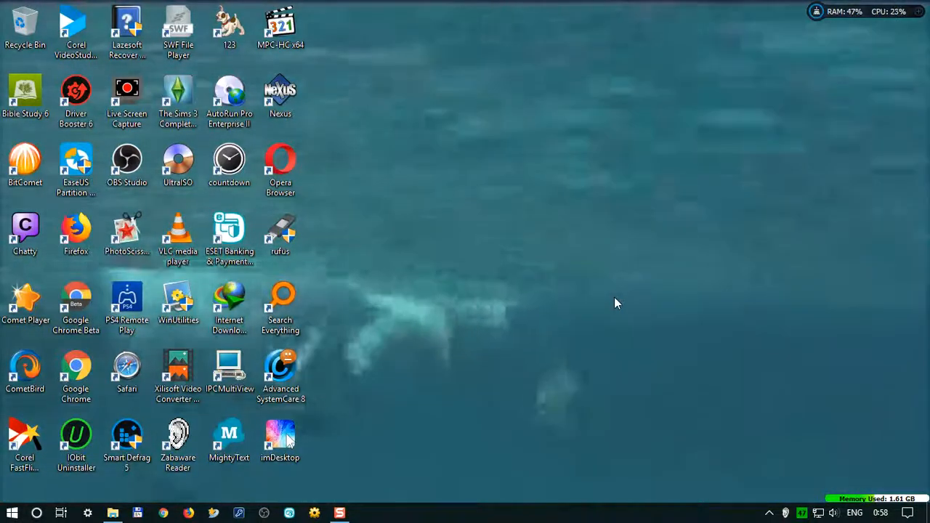
{"action": "mouse_move", "coordinate": [696, 289]}
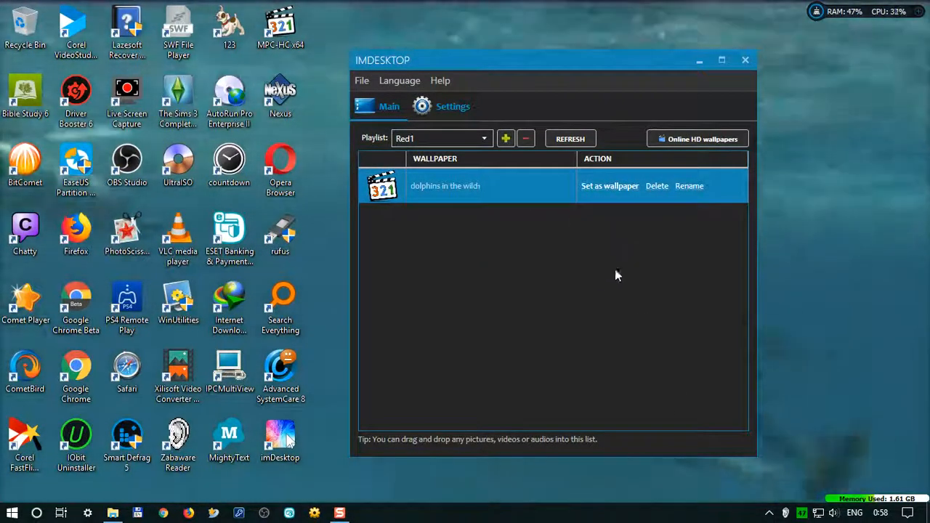
{"action": "mouse_move", "coordinate": [629, 298]}
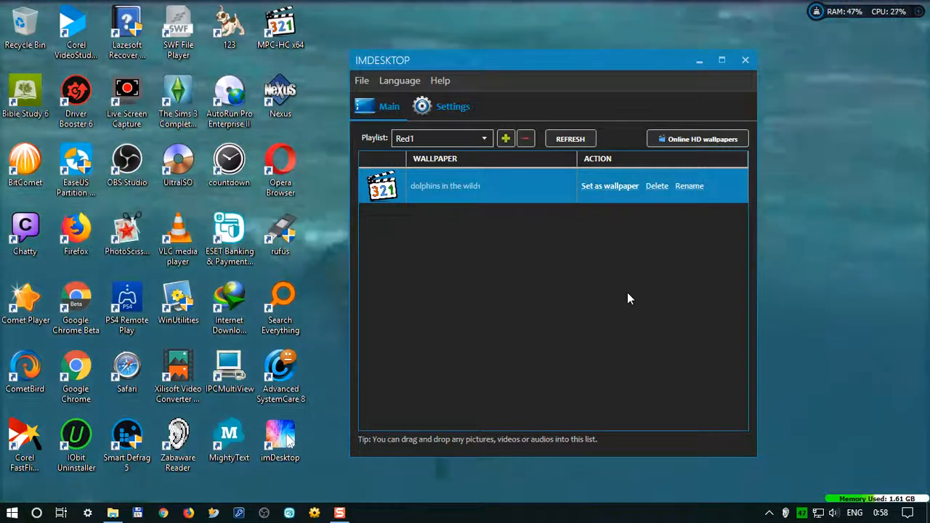
{"action": "mouse_move", "coordinate": [649, 335]}
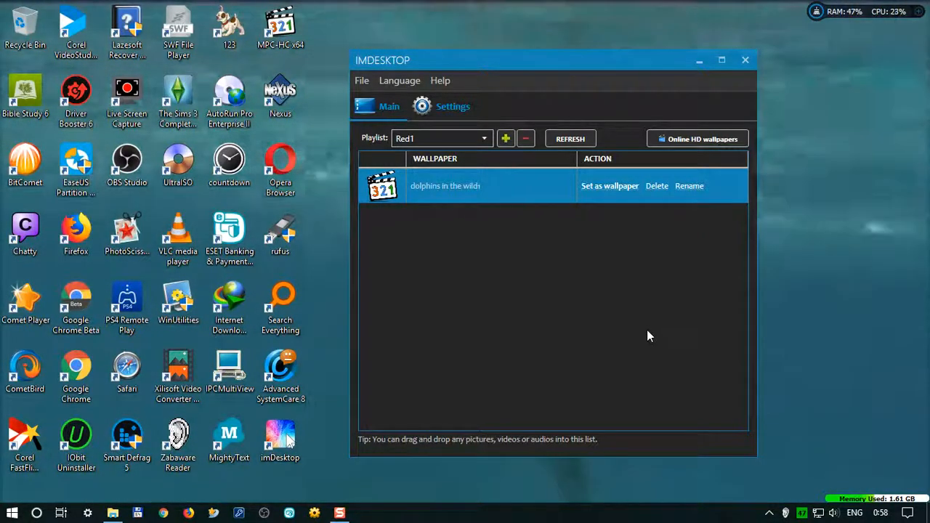
{"action": "mouse_move", "coordinate": [622, 325]}
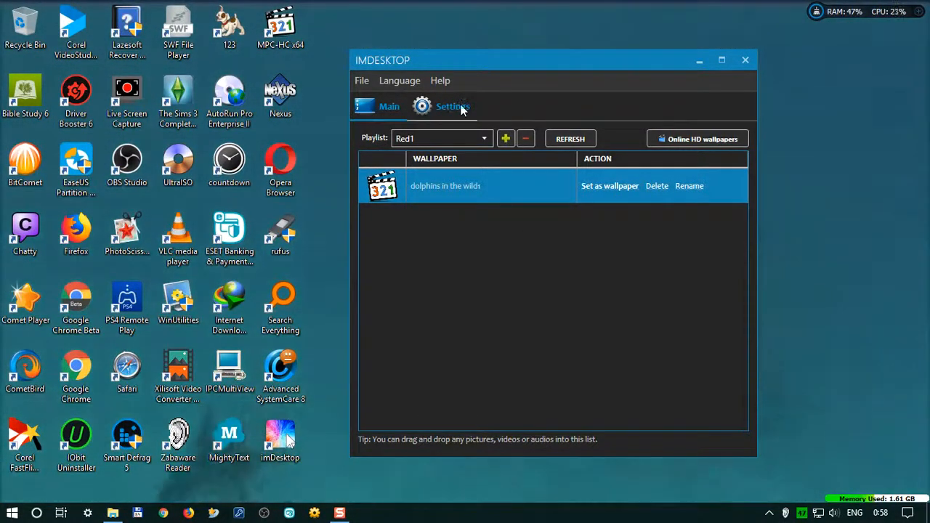
In wallpaper settings, try stretch modes None and Uniform, then Uniform To Fill.
{"action": "left_click", "coordinate": [452, 106]}
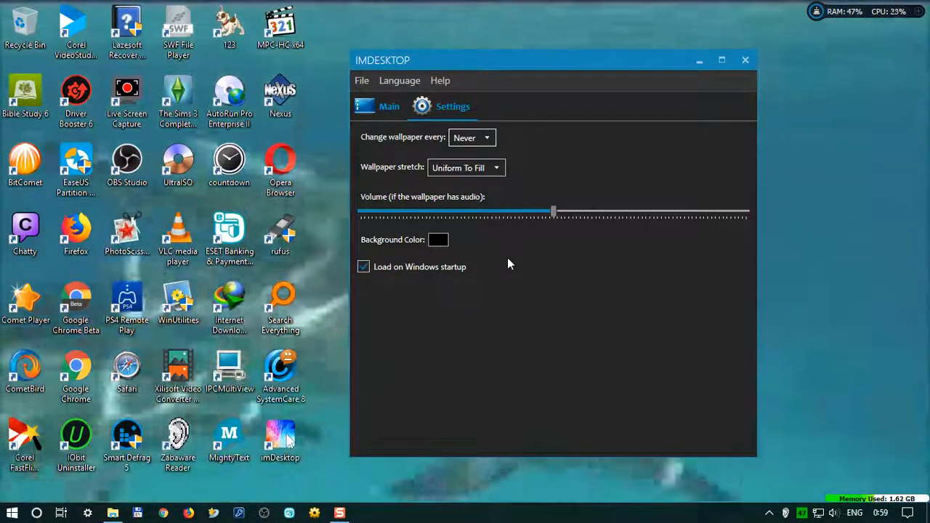
{"action": "mouse_move", "coordinate": [472, 283]}
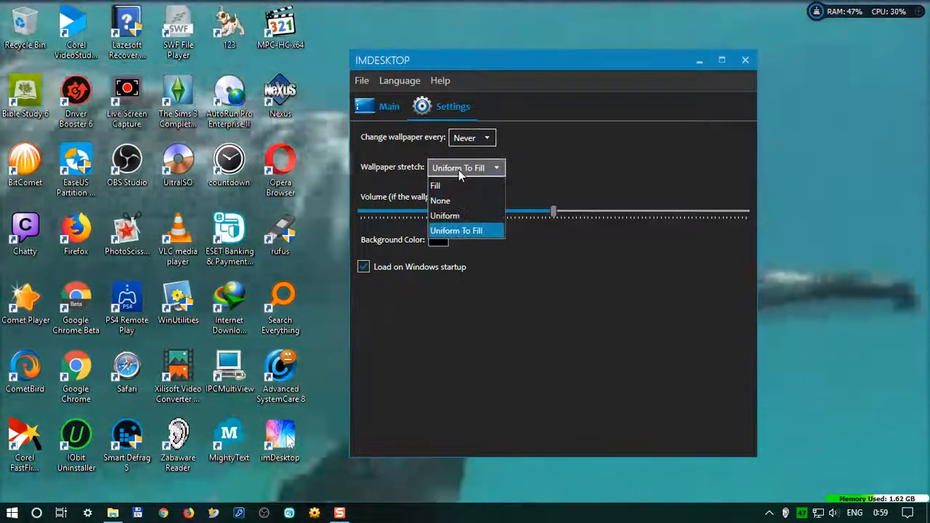
{"action": "mouse_move", "coordinate": [442, 201]}
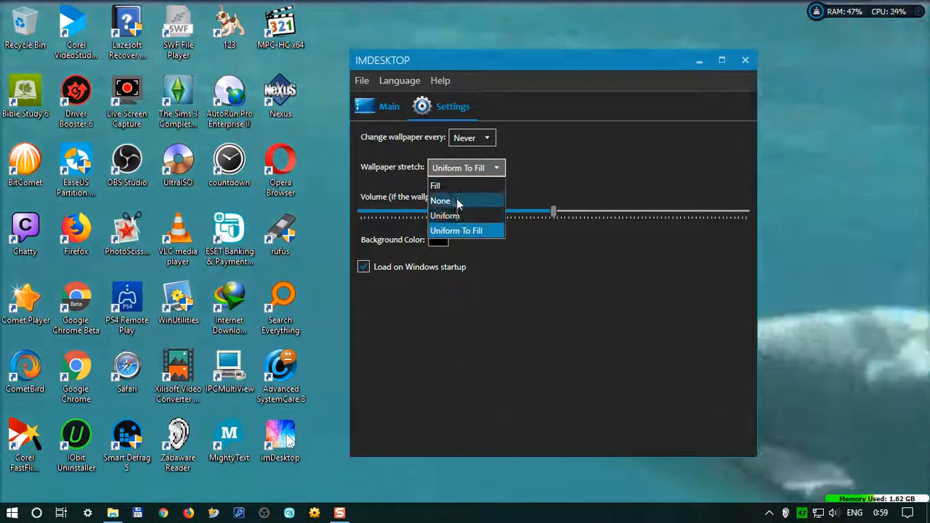
{"action": "mouse_move", "coordinate": [445, 215]}
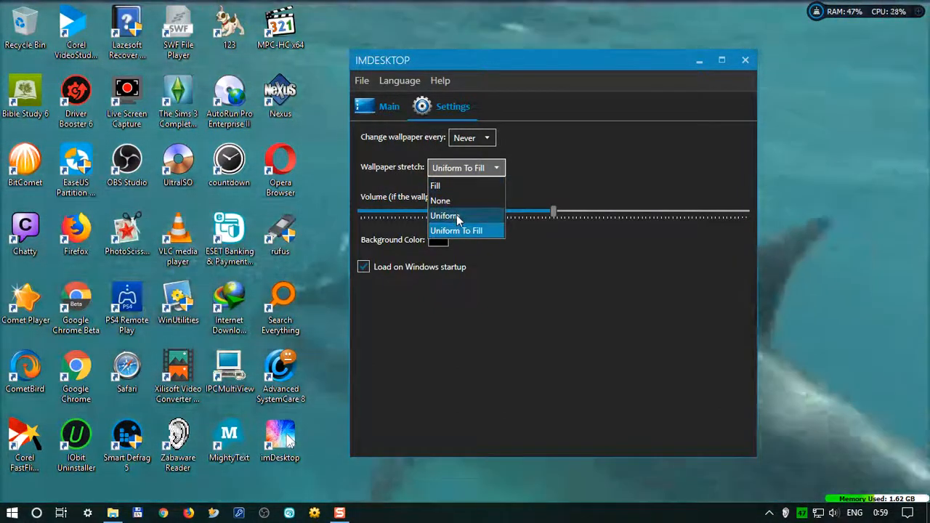
{"action": "left_click", "coordinate": [445, 215]}
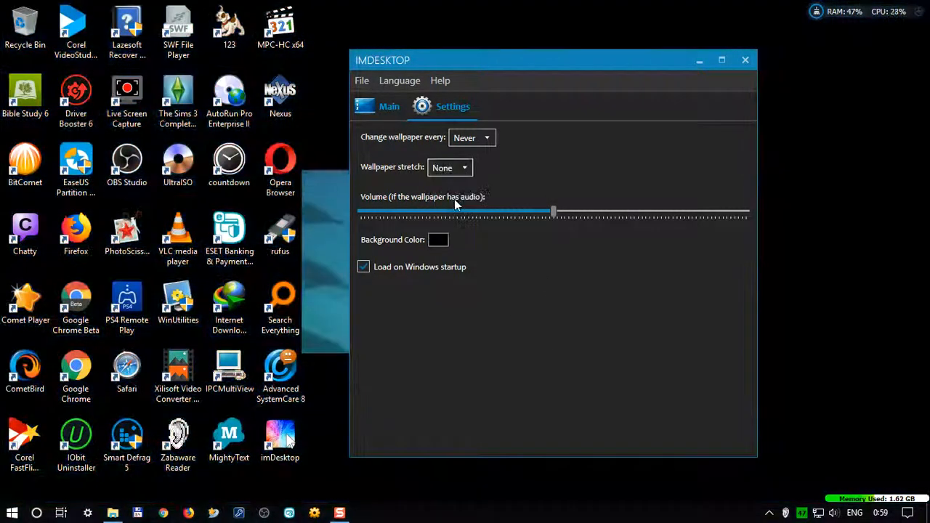
{"action": "left_click", "coordinate": [464, 167]}
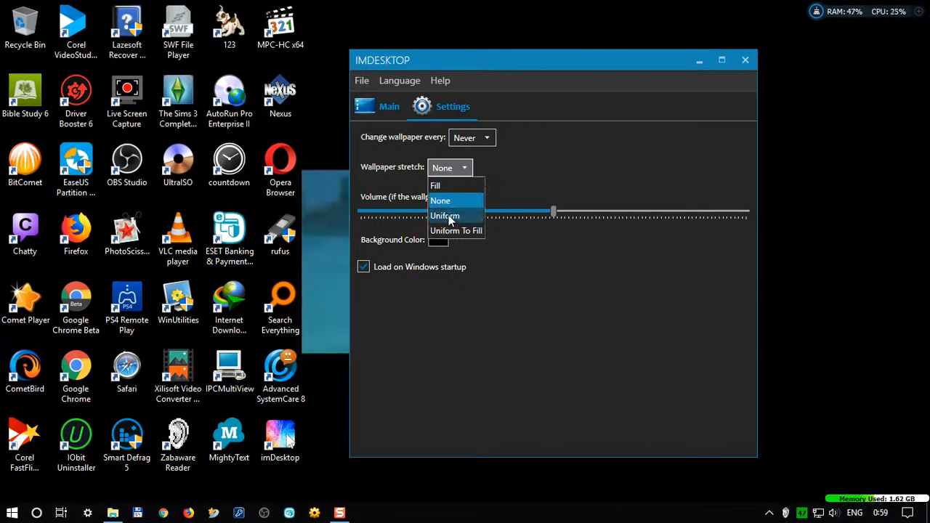
{"action": "left_click", "coordinate": [445, 215]}
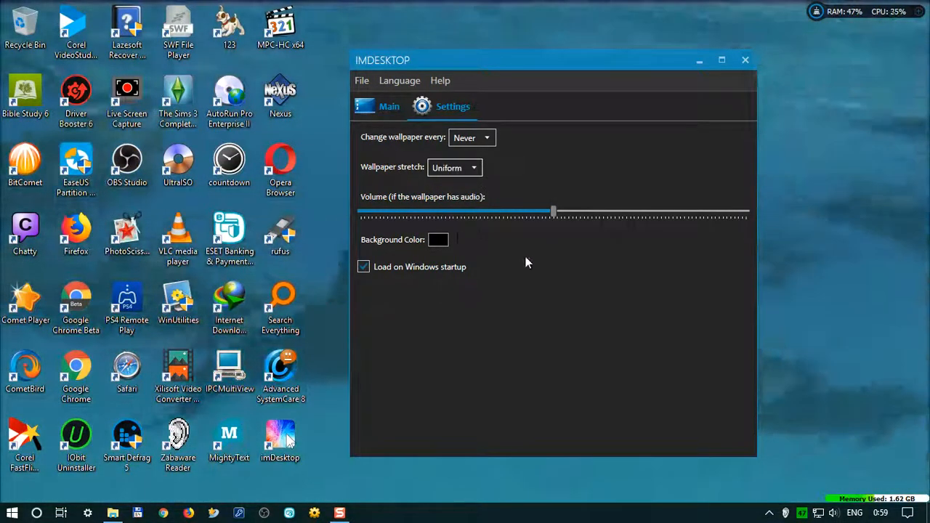
{"action": "mouse_move", "coordinate": [522, 253]}
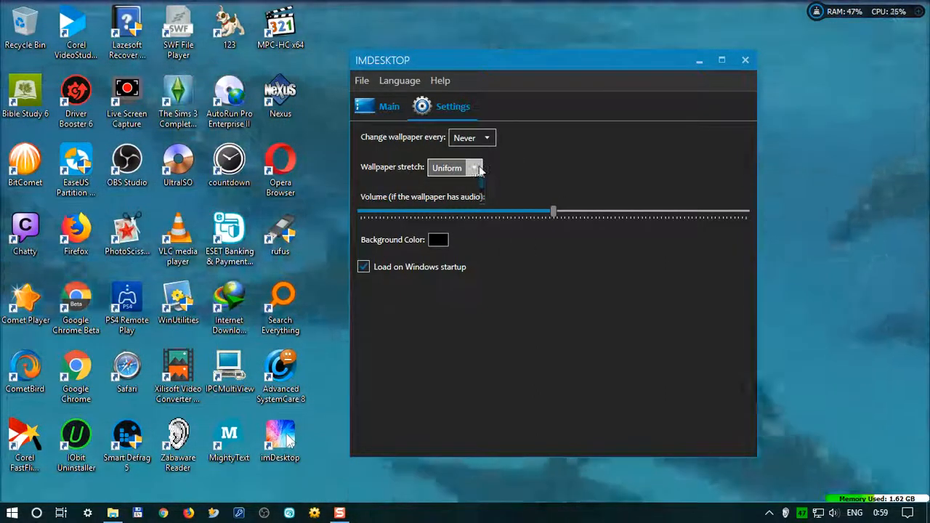
{"action": "left_click", "coordinate": [474, 169]}
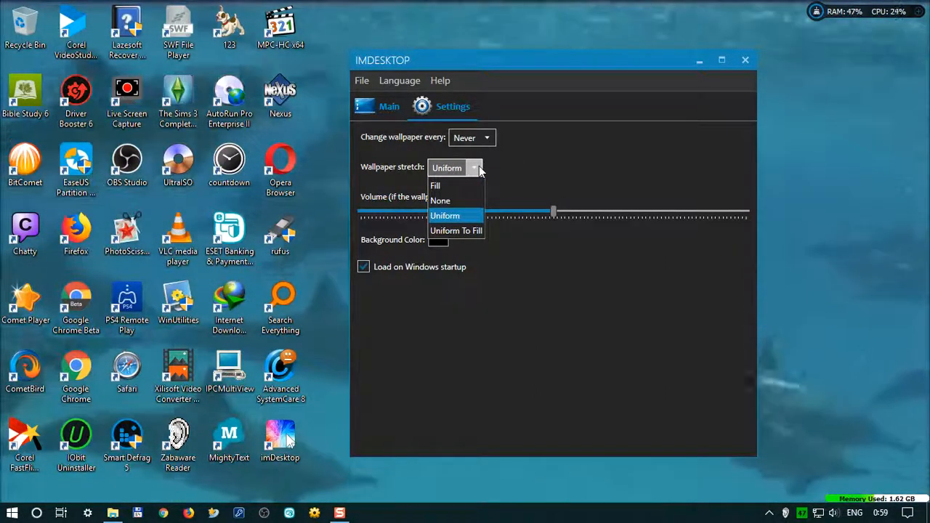
{"action": "mouse_move", "coordinate": [467, 198]}
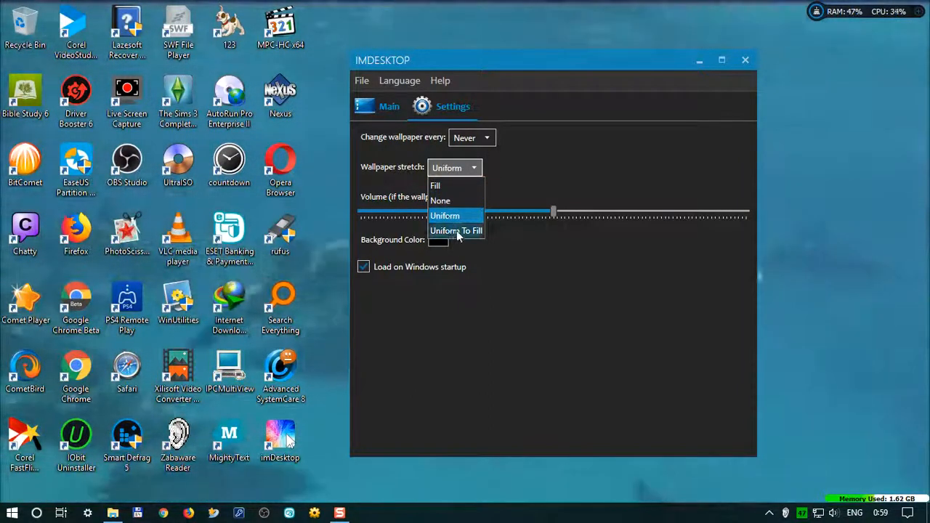
{"action": "left_click", "coordinate": [456, 230]}
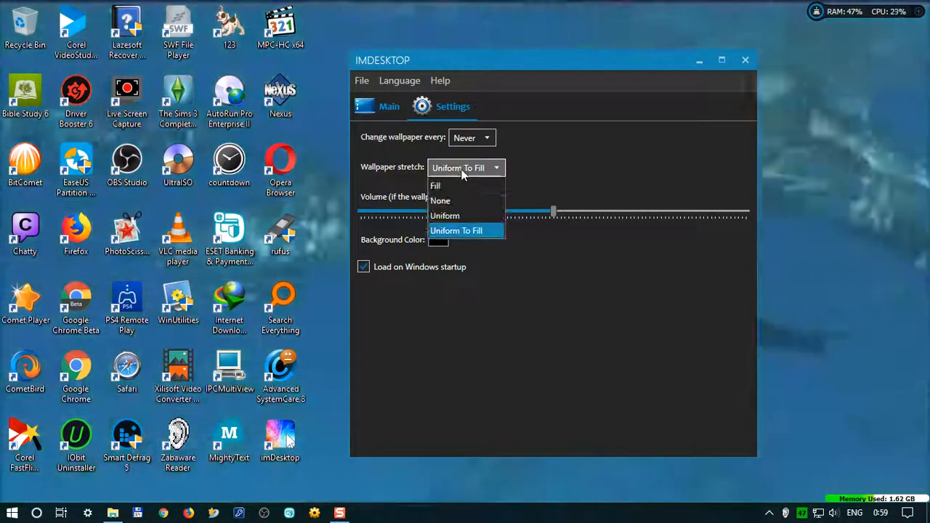
Try Fill, return to Uniform To Fill, and bring up the background colour picker.
{"action": "left_click", "coordinate": [436, 186]}
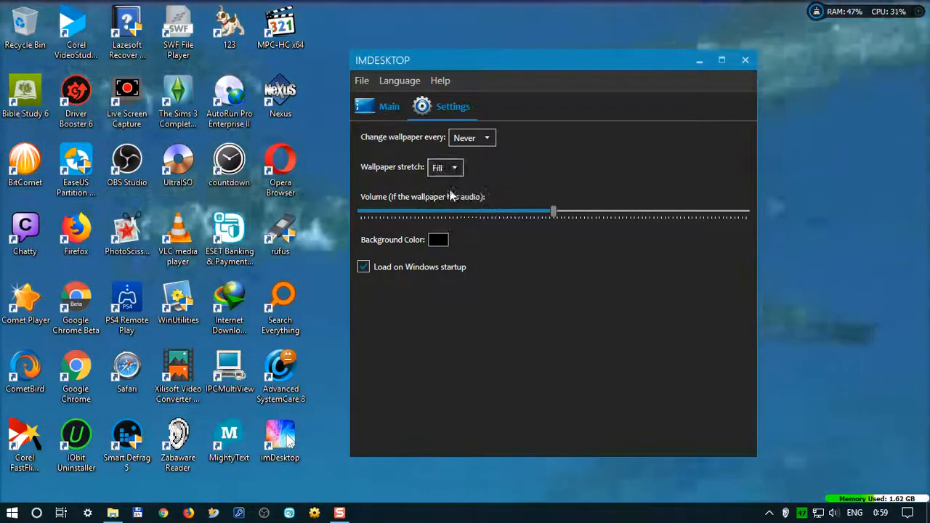
{"action": "left_click", "coordinate": [453, 167]}
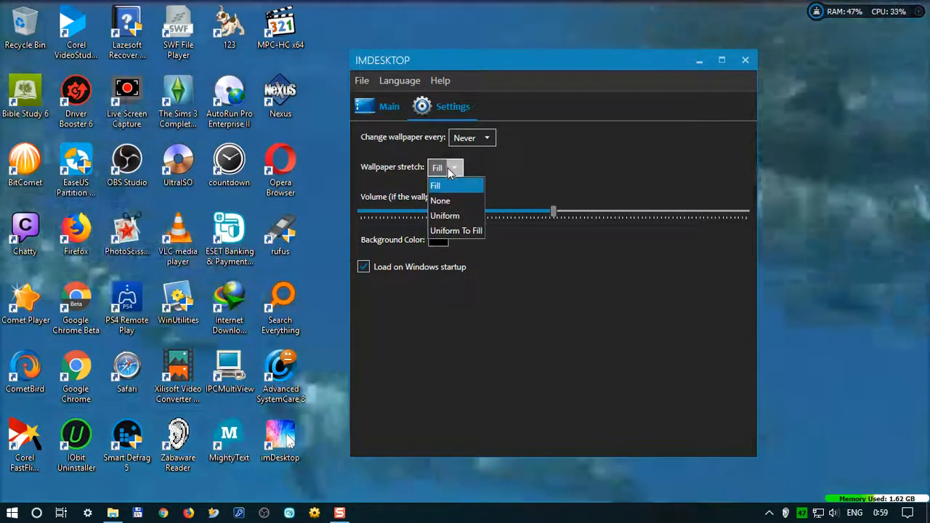
{"action": "mouse_move", "coordinate": [457, 229]}
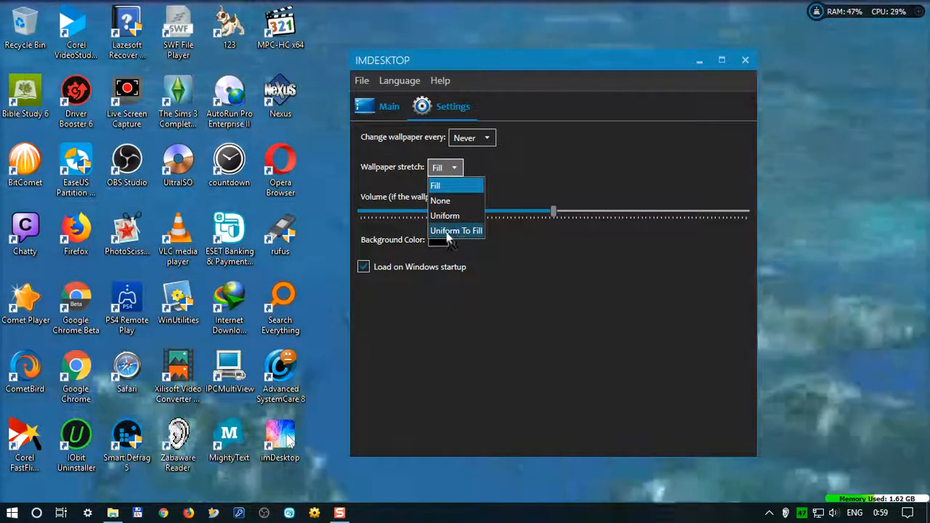
{"action": "left_click", "coordinate": [457, 229]}
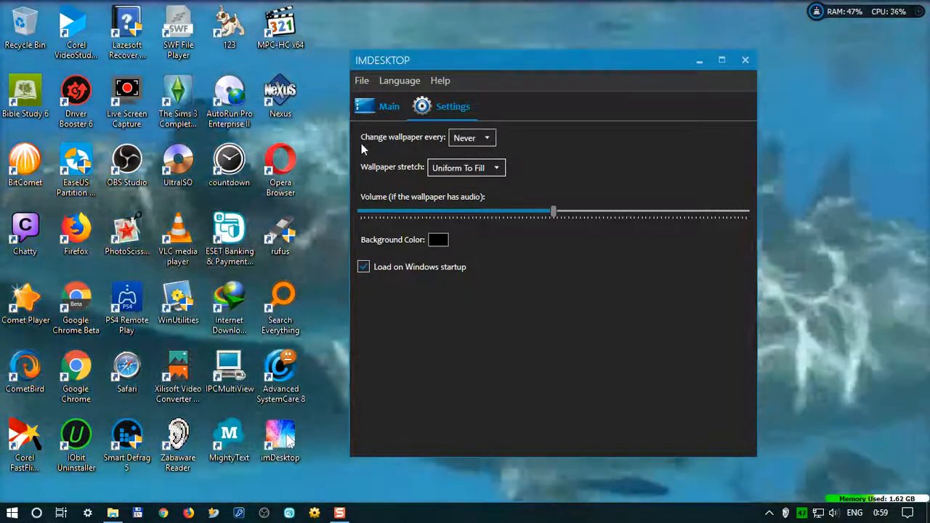
{"action": "left_click", "coordinate": [473, 137]}
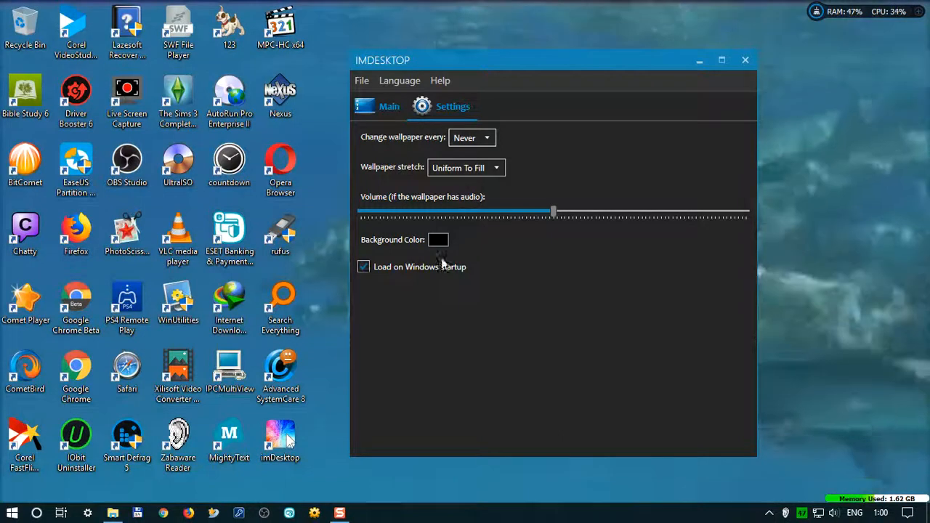
{"action": "left_click", "coordinate": [439, 239]}
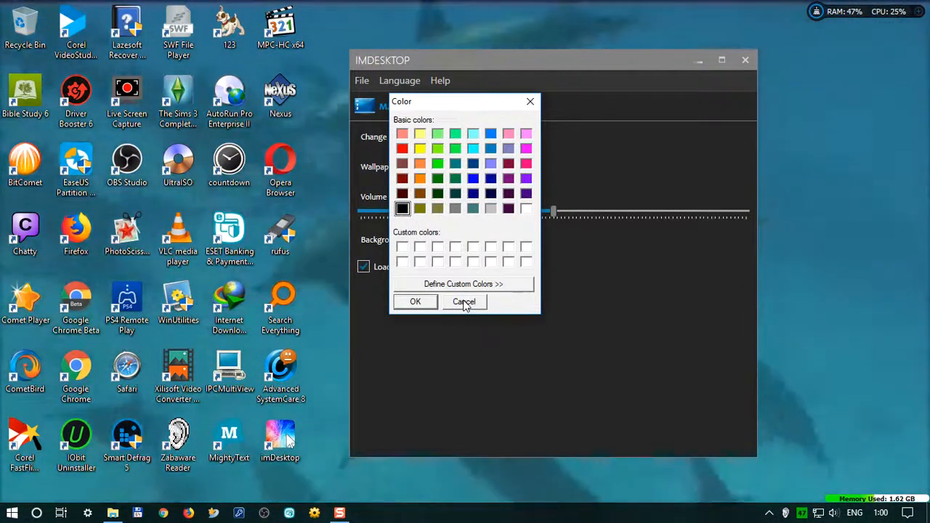
Cancel the colour picker keeping black, return to the Main playlist and show the Help menu.
{"action": "left_click", "coordinate": [465, 301]}
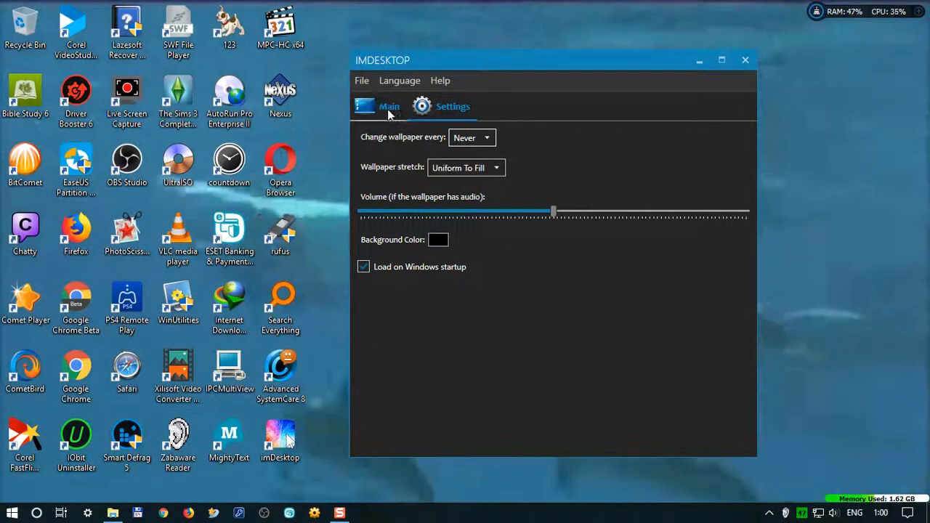
{"action": "left_click", "coordinate": [390, 106]}
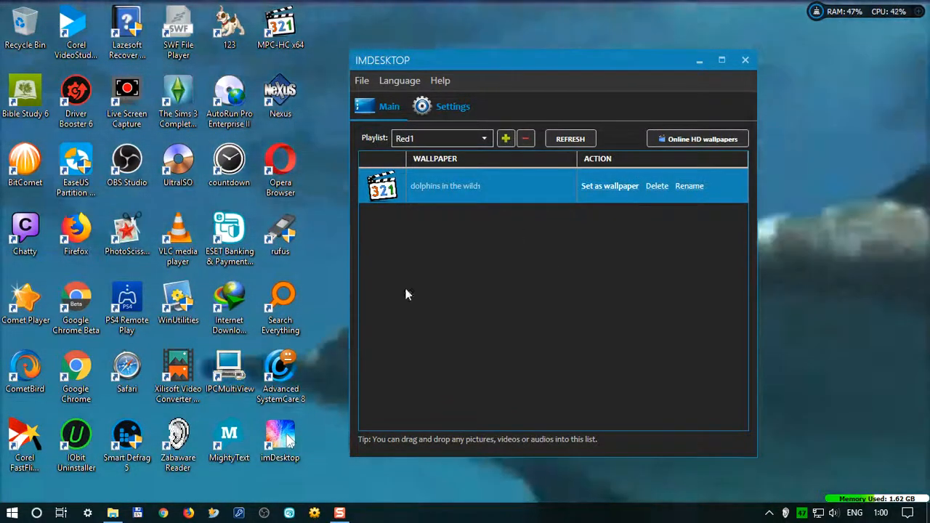
{"action": "left_click", "coordinate": [440, 80]}
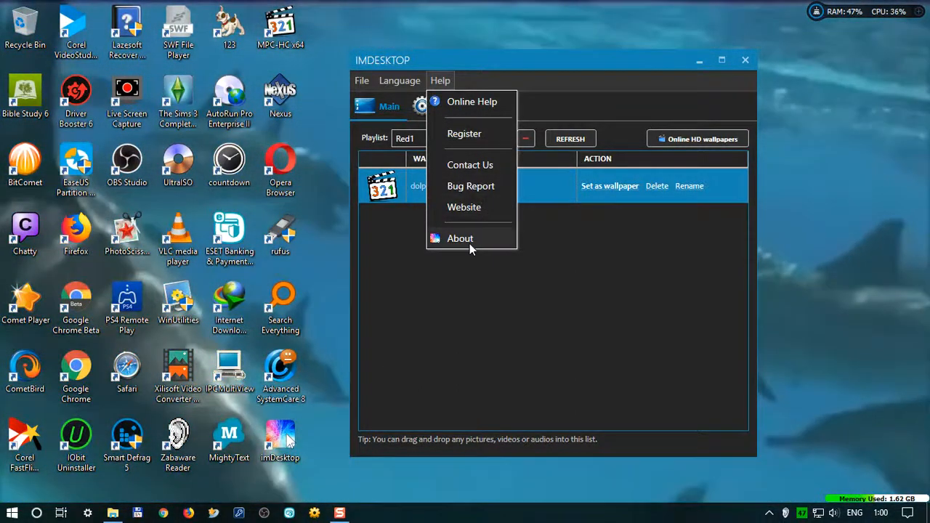
{"action": "mouse_move", "coordinate": [697, 256]}
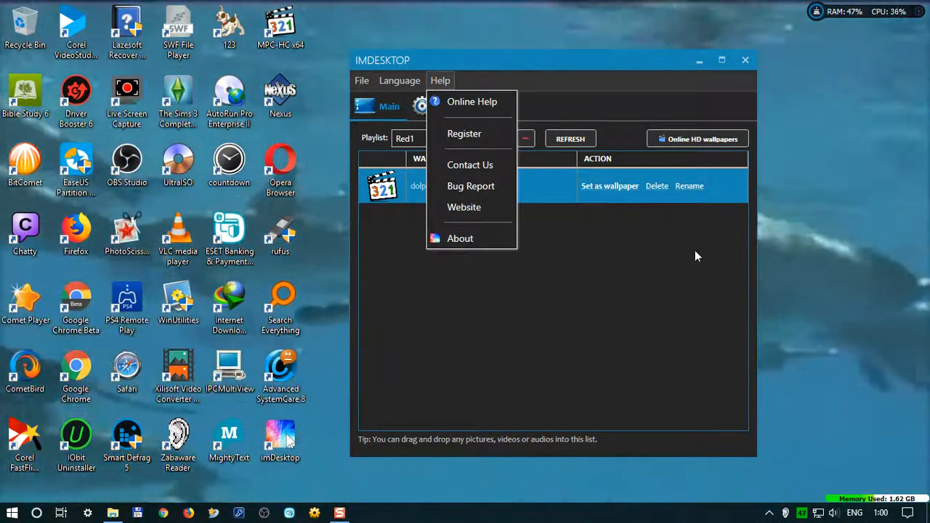
{"action": "mouse_move", "coordinate": [744, 61]}
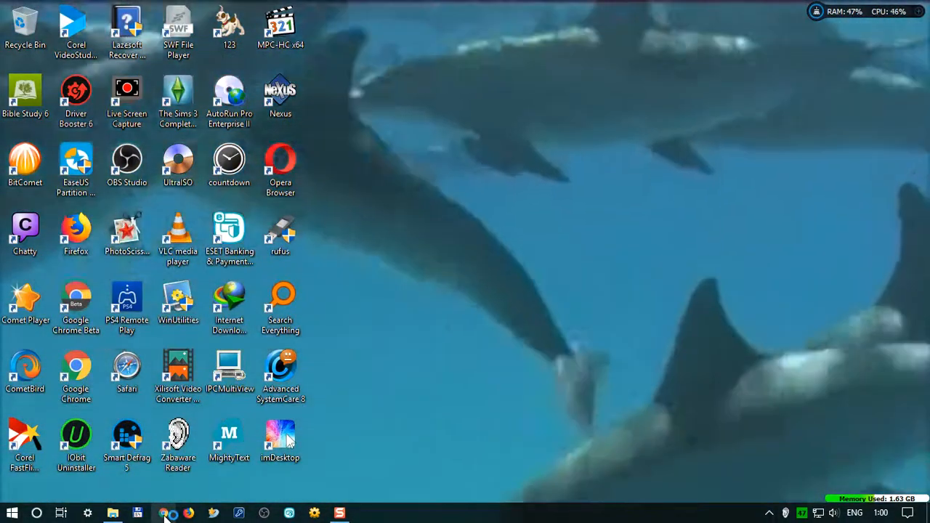
{"action": "left_click", "coordinate": [163, 514]}
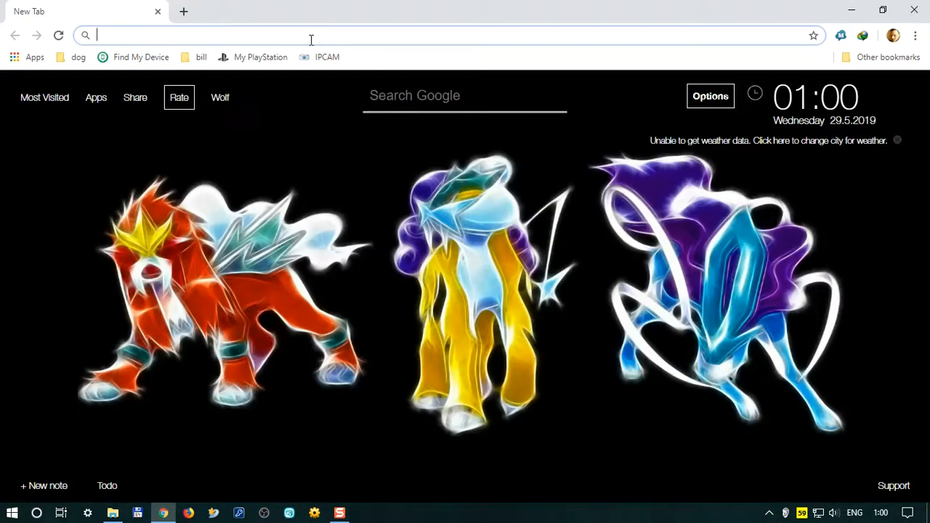
{"action": "type", "text": "https://www.pcclean.io/"}
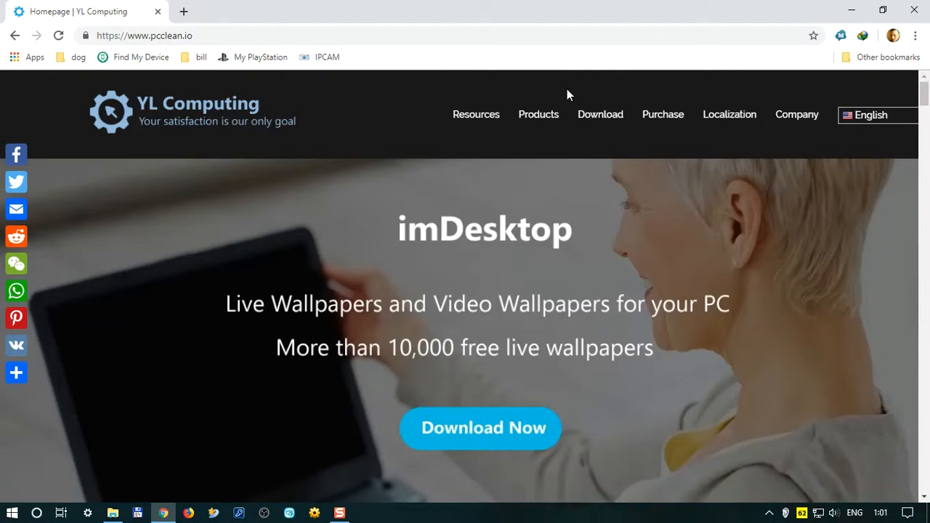
{"action": "mouse_move", "coordinate": [543, 115]}
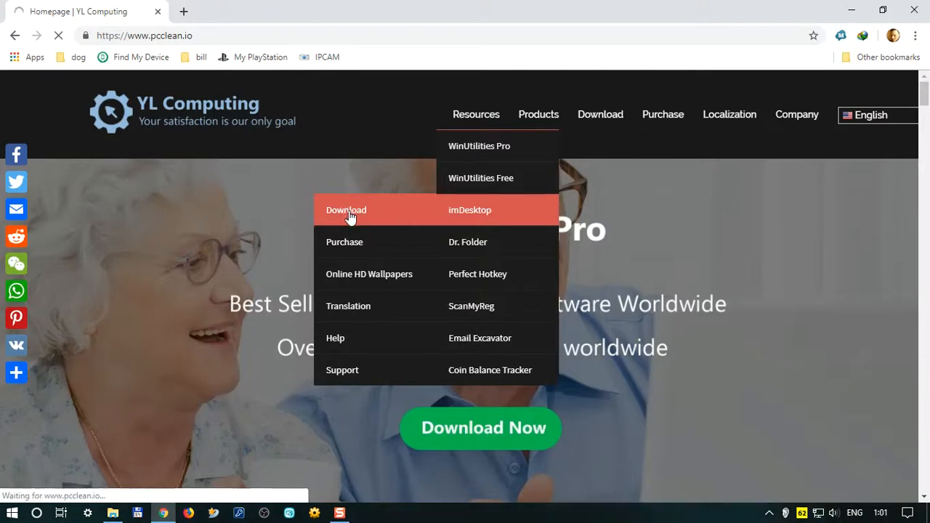
Navigate from the imDesktop product page to its Purchase/order page.
{"action": "left_click", "coordinate": [469, 209]}
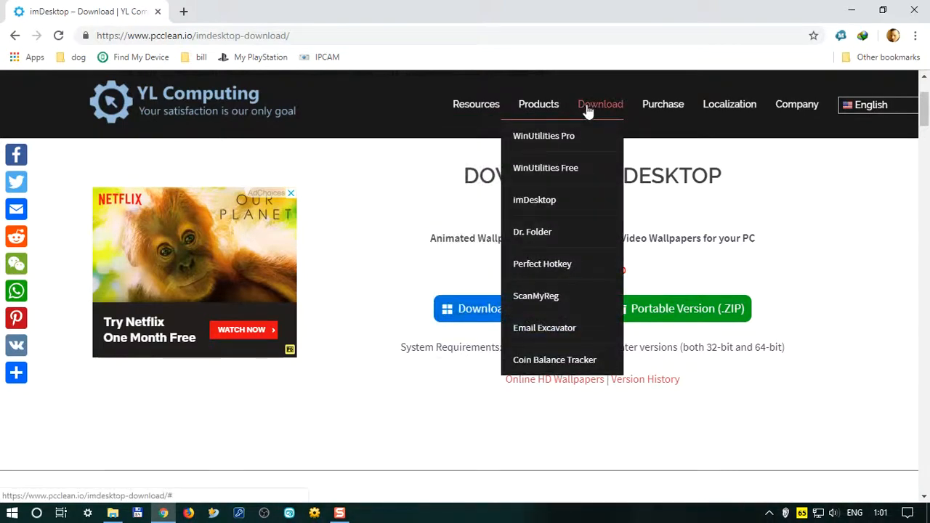
{"action": "mouse_move", "coordinate": [535, 204]}
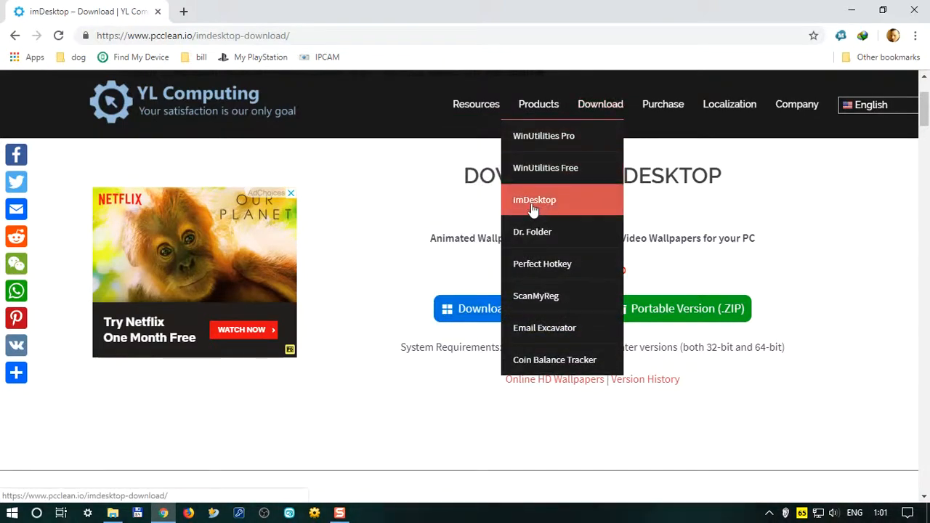
{"action": "mouse_move", "coordinate": [523, 178]}
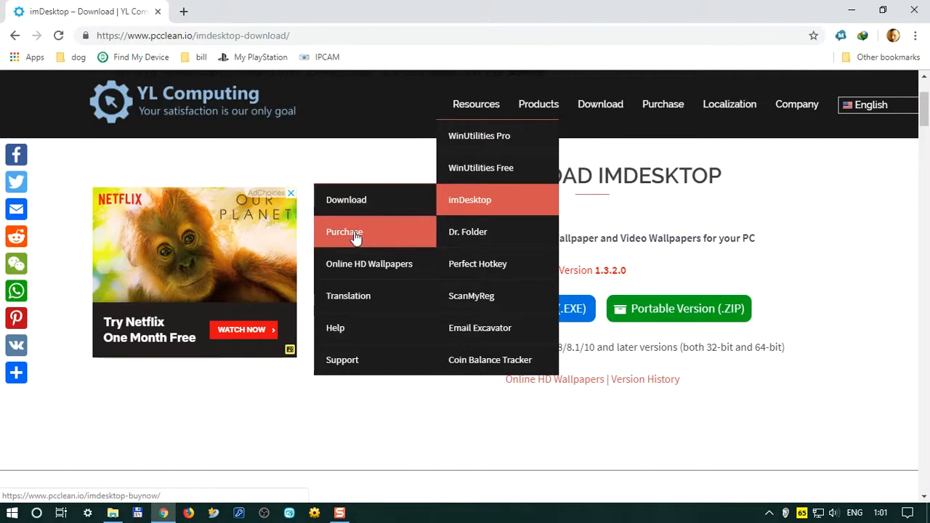
{"action": "left_click", "coordinate": [345, 233]}
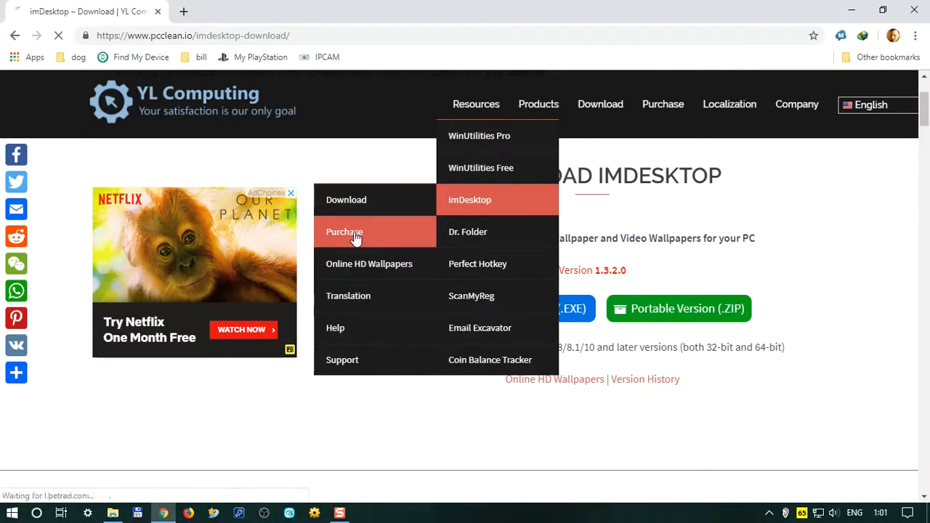
{"action": "left_click", "coordinate": [345, 233]}
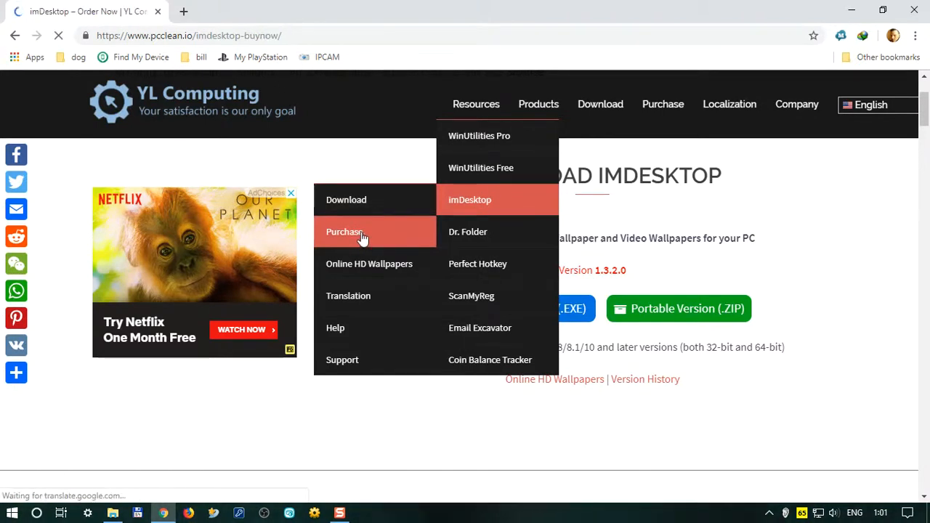
{"action": "left_click", "coordinate": [346, 231]}
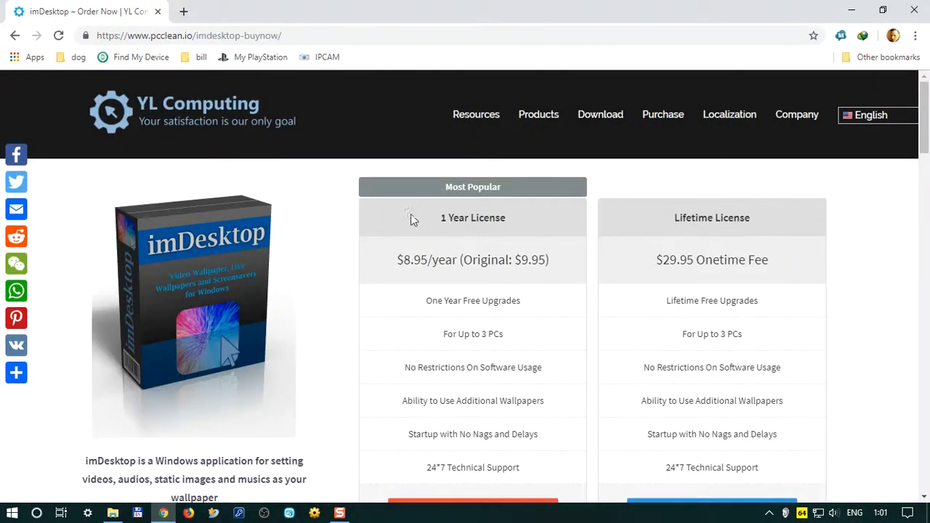
{"action": "mouse_move", "coordinate": [439, 224]}
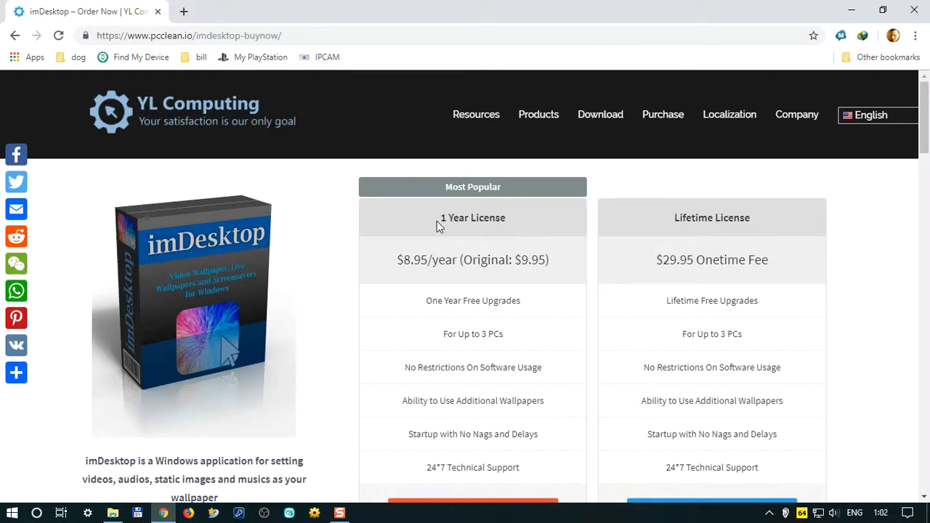
Scroll the order page to the $8.95/year and $29.95 lifetime plans with Buy Now buttons.
{"action": "scroll", "scroll_direction": "down", "scroll_amount": 3}
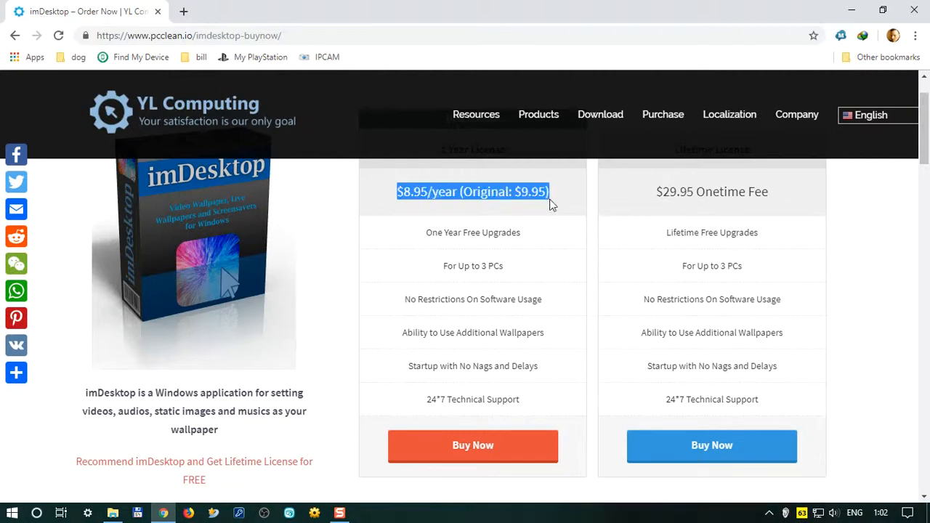
{"action": "mouse_move", "coordinate": [392, 203]}
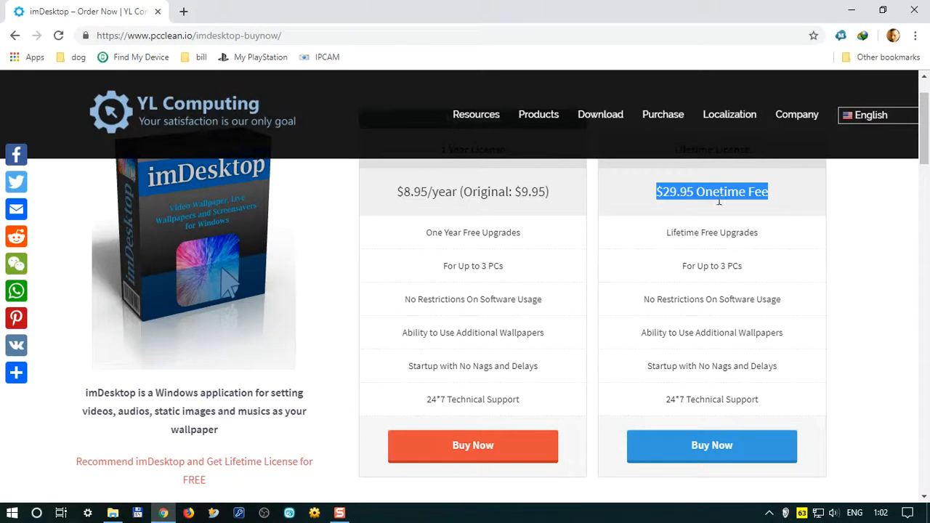
{"action": "mouse_move", "coordinate": [738, 215]}
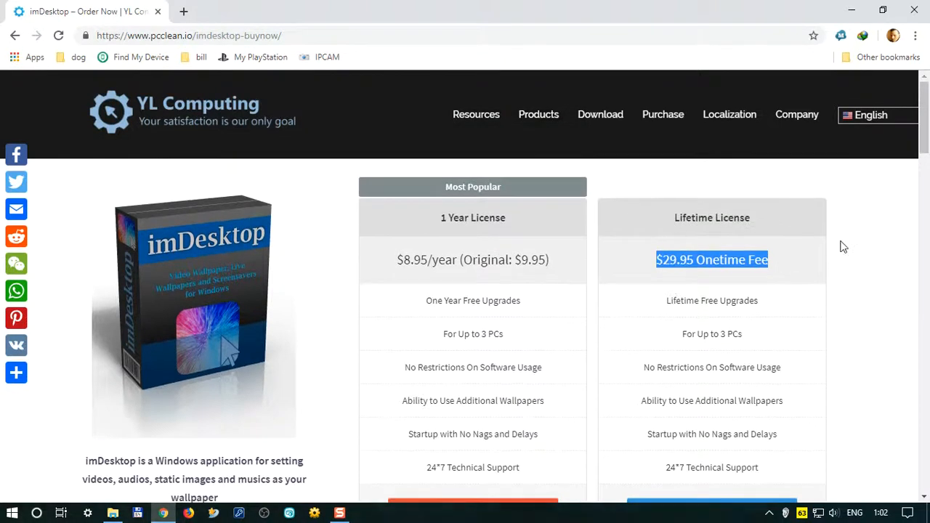
{"action": "mouse_move", "coordinate": [651, 264]}
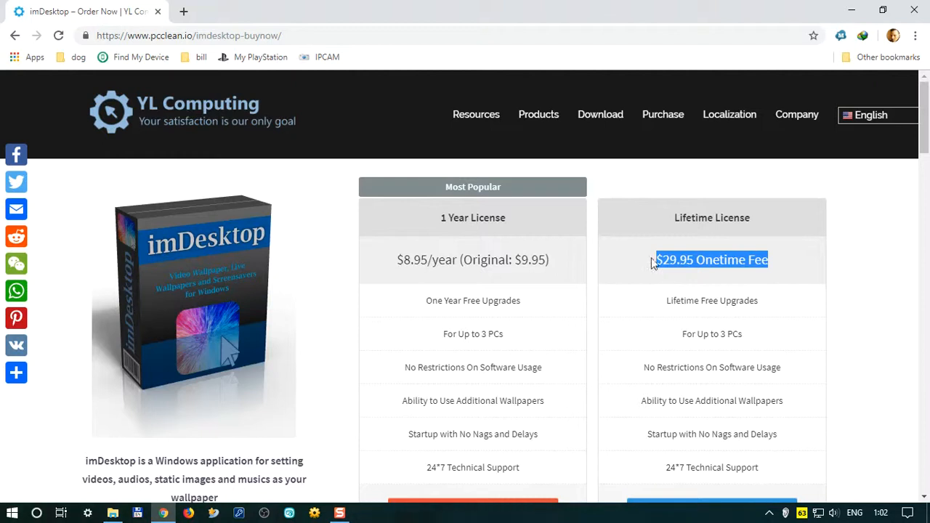
{"action": "mouse_move", "coordinate": [672, 274]}
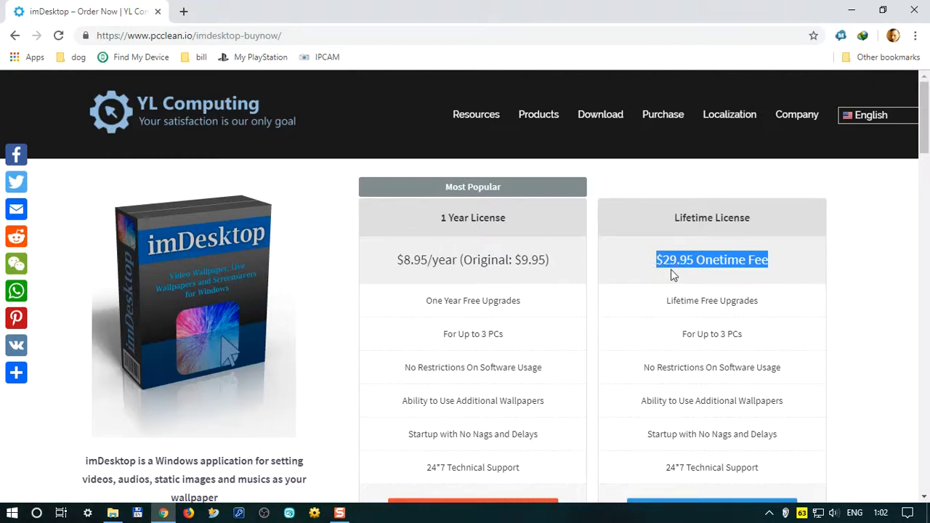
{"action": "mouse_move", "coordinate": [784, 271]}
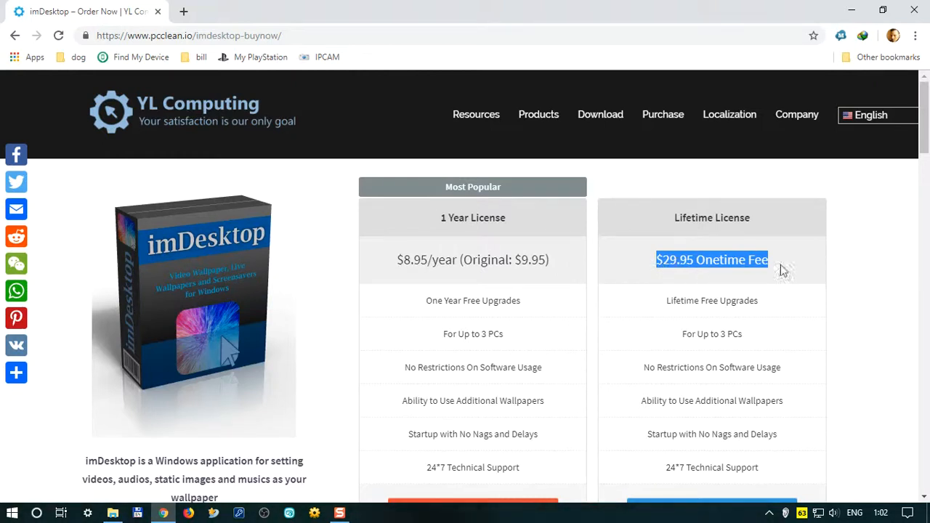
{"action": "mouse_move", "coordinate": [811, 275]}
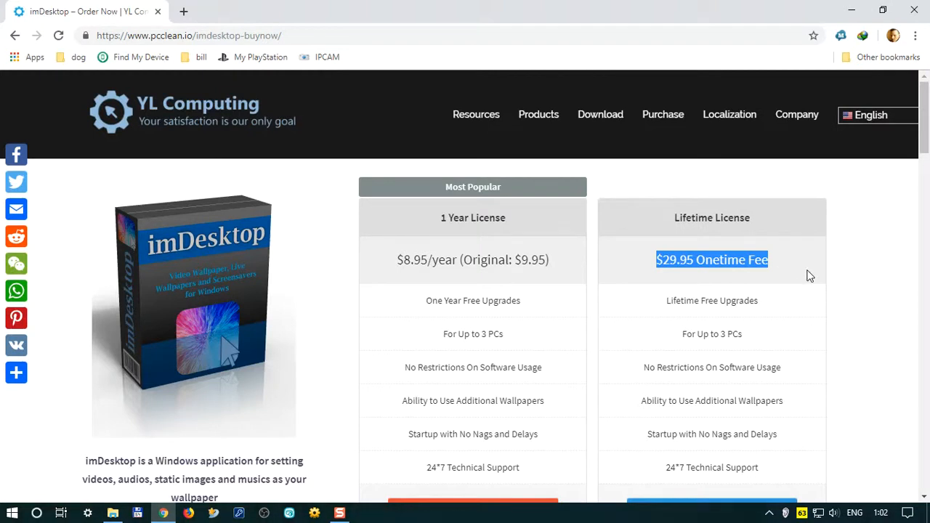
{"action": "scroll", "scroll_direction": "down", "scroll_amount": 3}
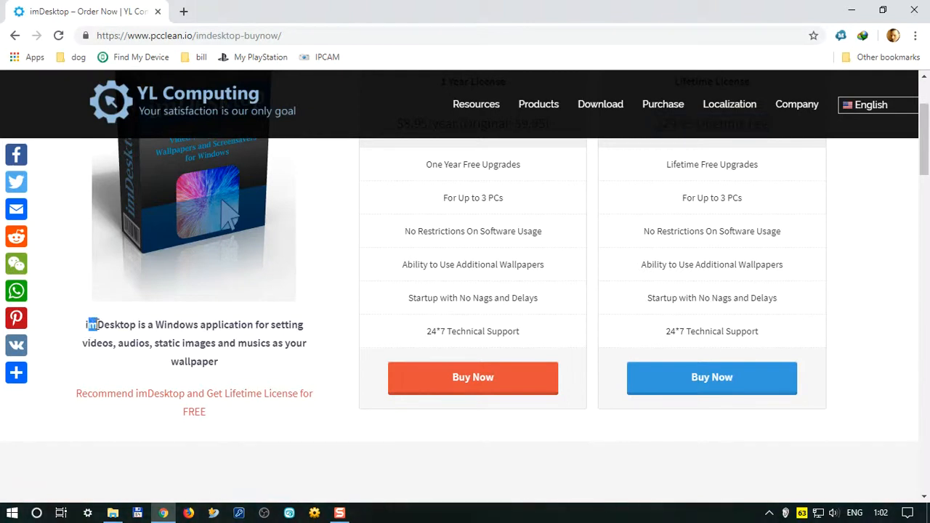
Select the free lifetime license recommendation text and scroll through the LIFETIME LICENSE section.
{"action": "left_click_drag", "start_coordinate": [84, 326], "coordinate": [221, 343]}
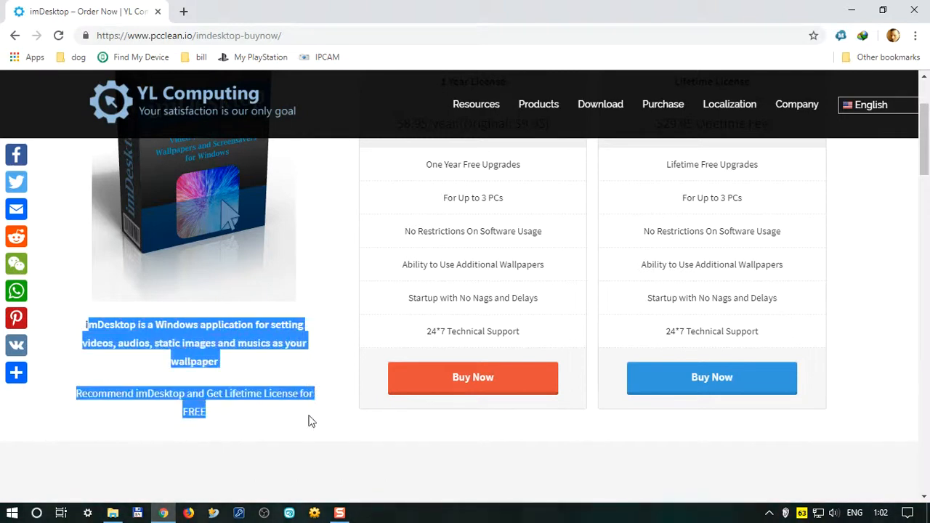
{"action": "mouse_move", "coordinate": [175, 433]}
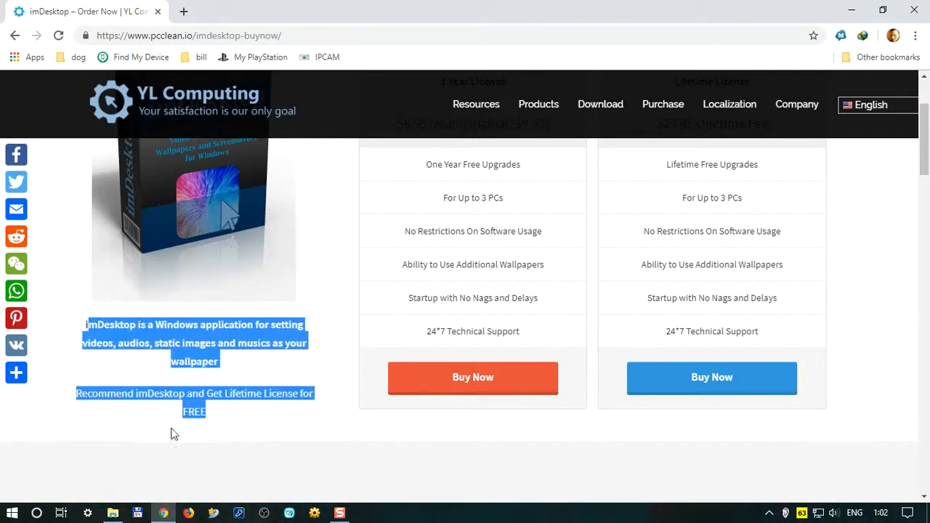
{"action": "mouse_move", "coordinate": [146, 398]}
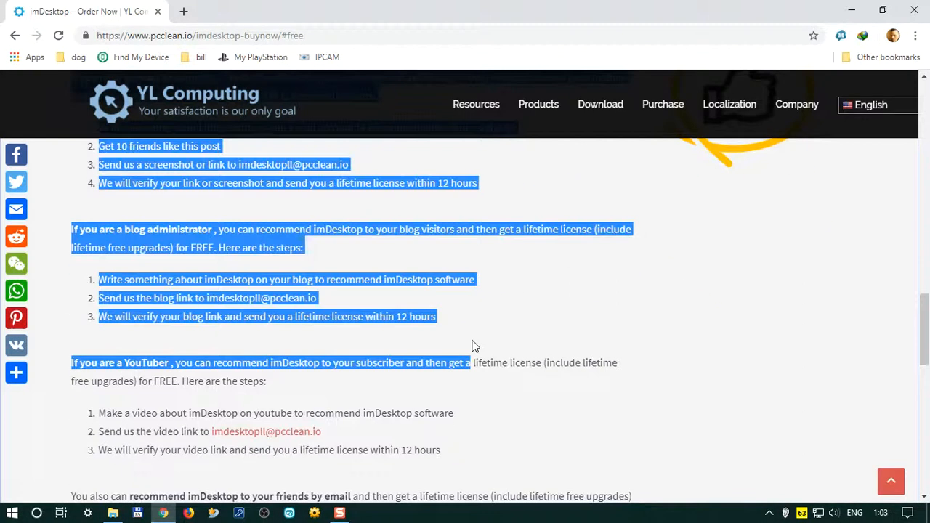
{"action": "scroll", "scroll_direction": "down", "scroll_amount": 3}
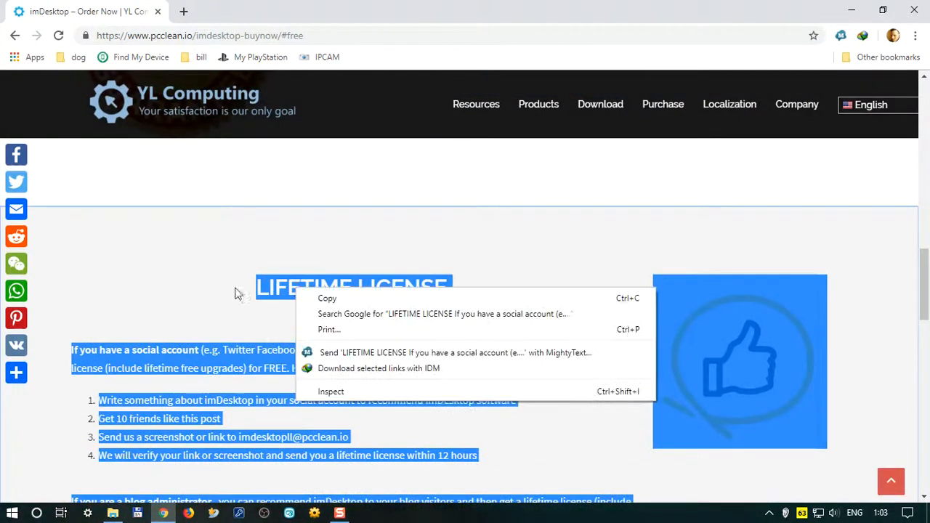
{"action": "mouse_move", "coordinate": [335, 303]}
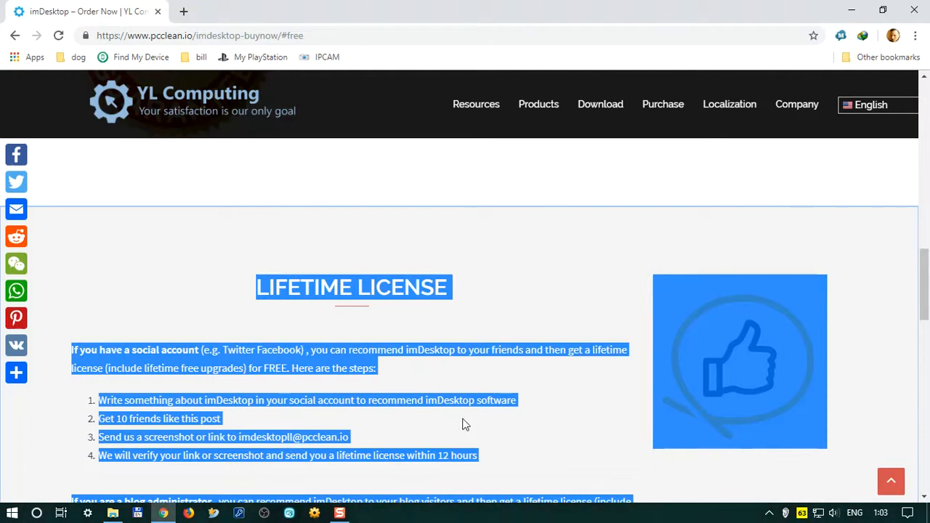
{"action": "scroll", "scroll_direction": "down", "scroll_amount": 3}
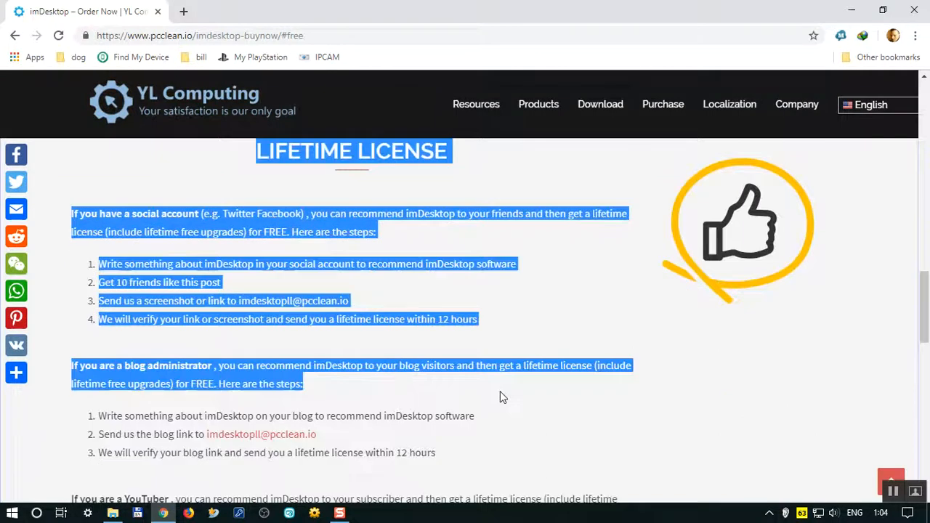
{"action": "scroll", "scroll_direction": "down", "scroll_amount": 3}
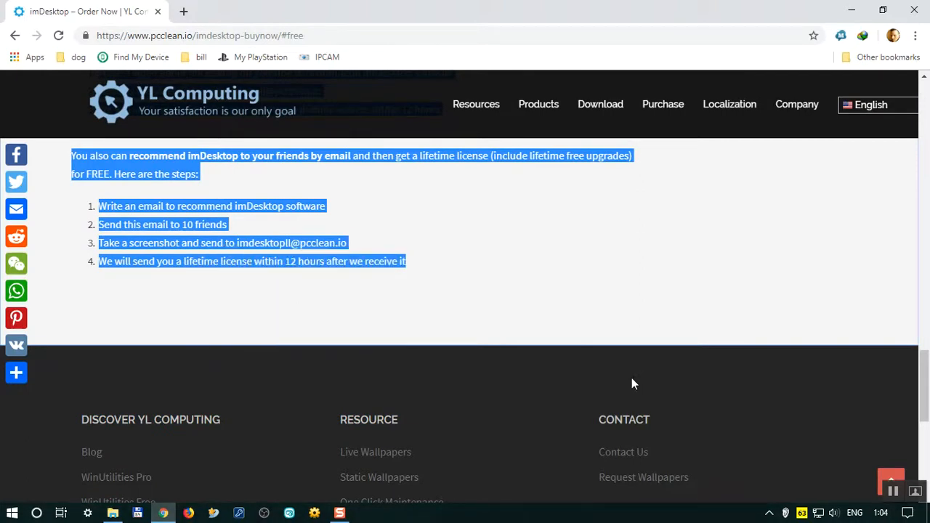
{"action": "mouse_move", "coordinate": [616, 294]}
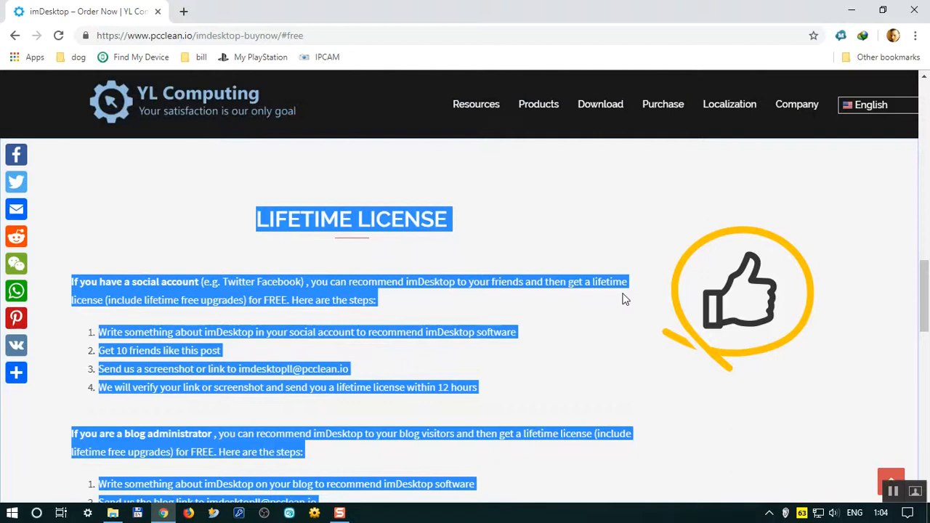
{"action": "mouse_move", "coordinate": [634, 308]}
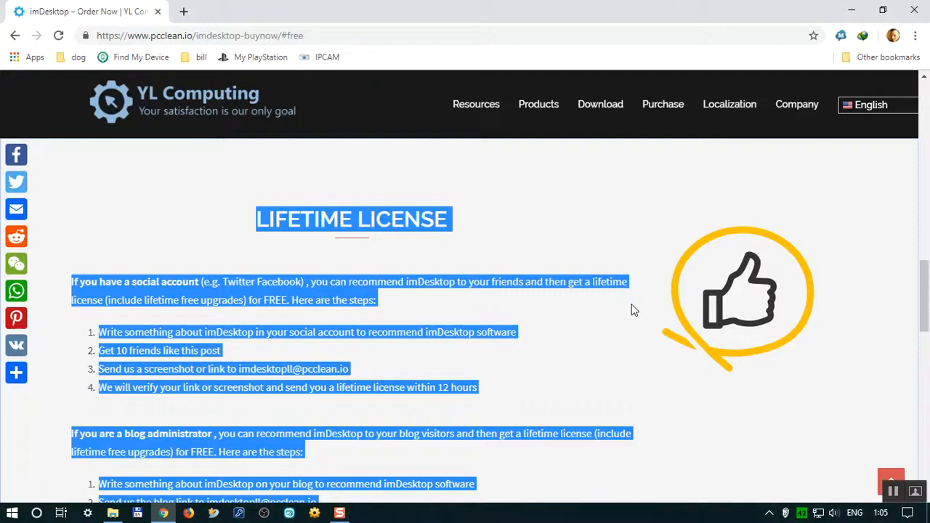
Scroll the imDesktop order page down to the YouTuber and email-recommendation free lifetime license steps.
{"action": "scroll", "scroll_direction": "down", "scroll_amount": 3}
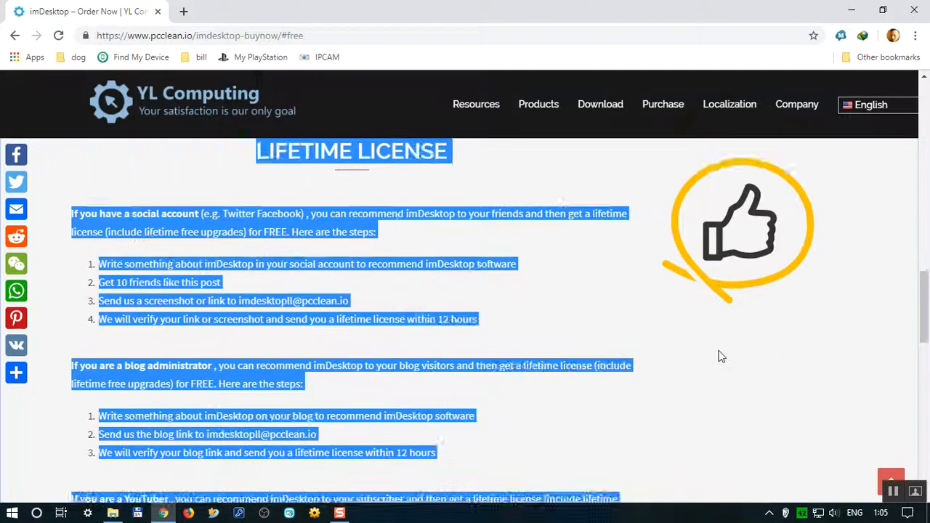
{"action": "scroll", "scroll_direction": "down", "scroll_amount": 3}
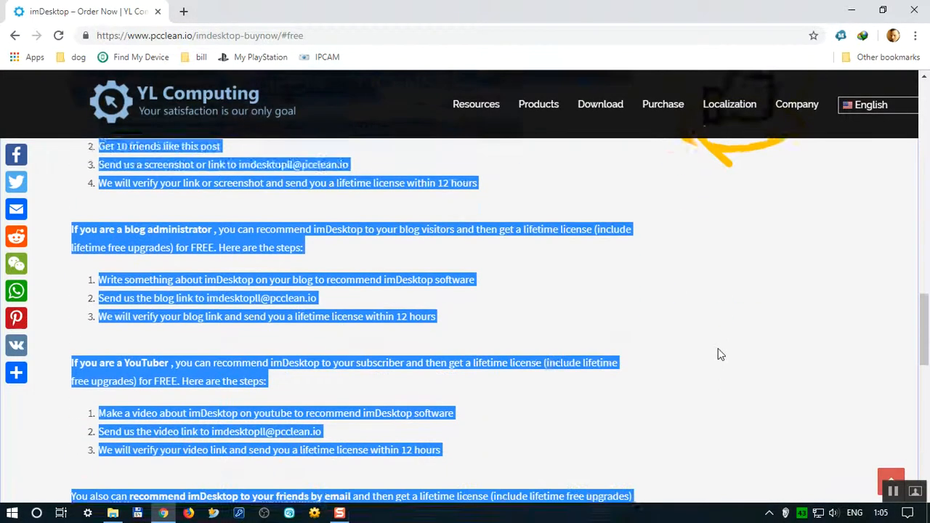
{"action": "scroll", "scroll_direction": "down", "scroll_amount": 3}
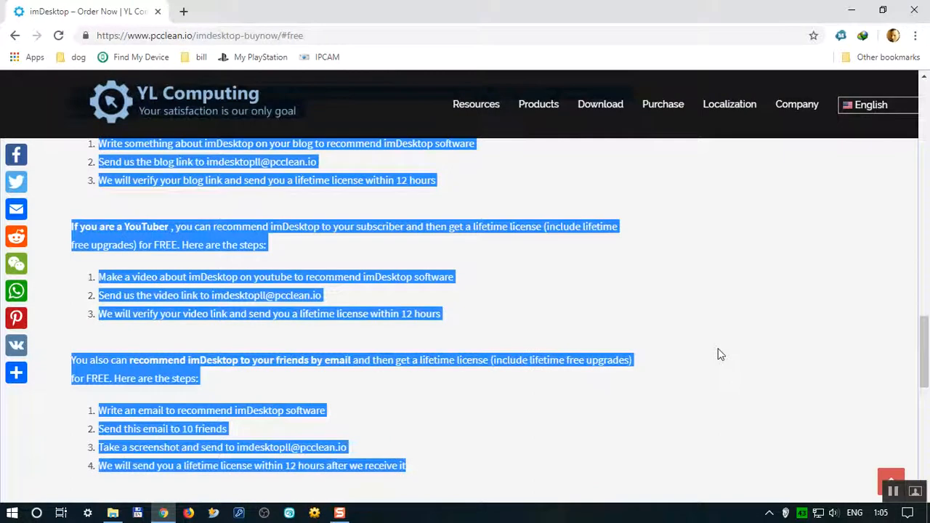
{"action": "scroll", "scroll_direction": "down", "scroll_amount": 3}
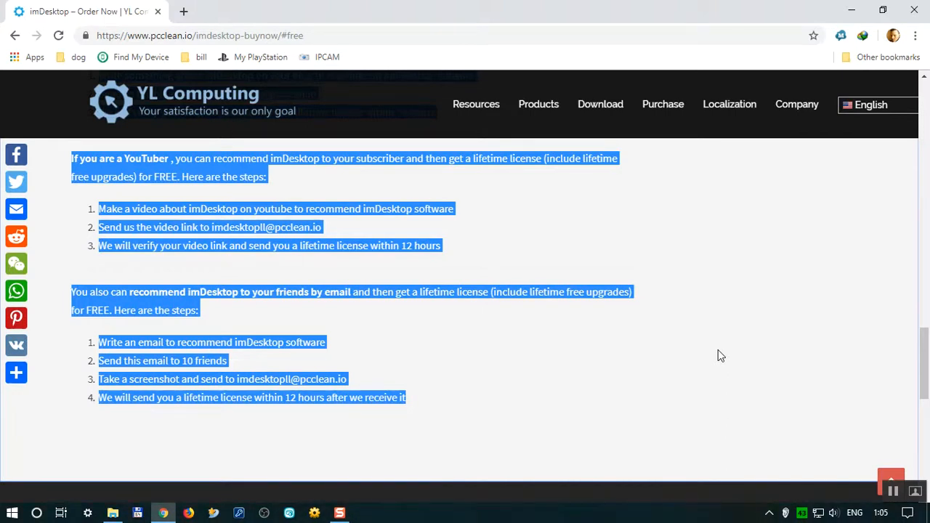
{"action": "scroll", "scroll_direction": "down", "scroll_amount": 3}
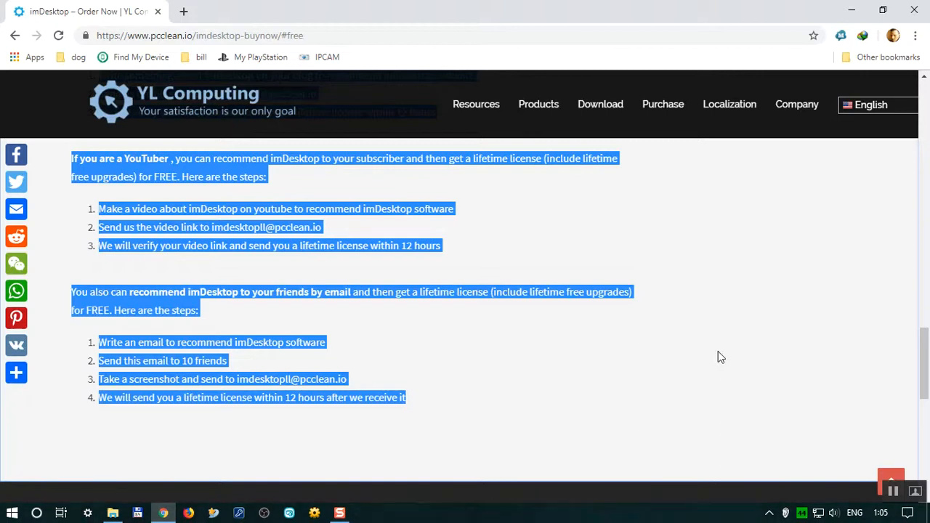
{"action": "mouse_move", "coordinate": [718, 346]}
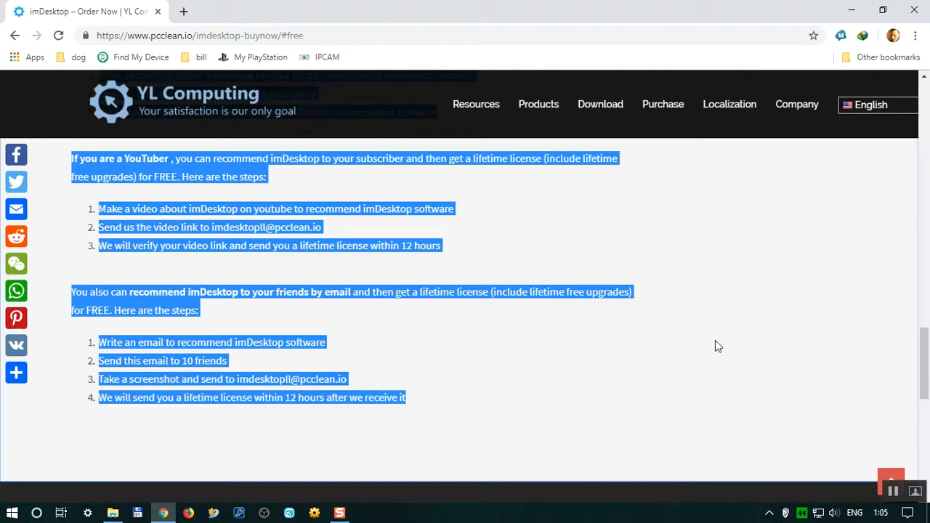
{"action": "mouse_move", "coordinate": [724, 346]}
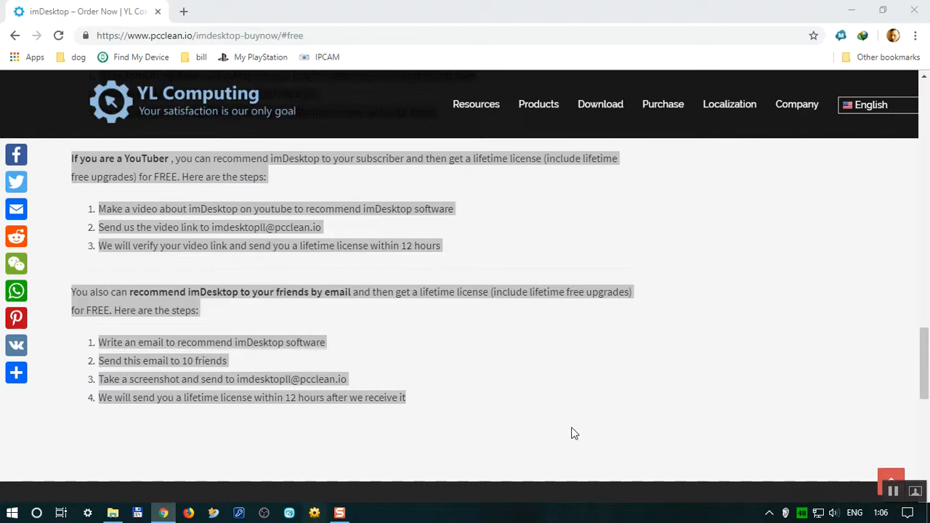
{"action": "mouse_move", "coordinate": [588, 338]}
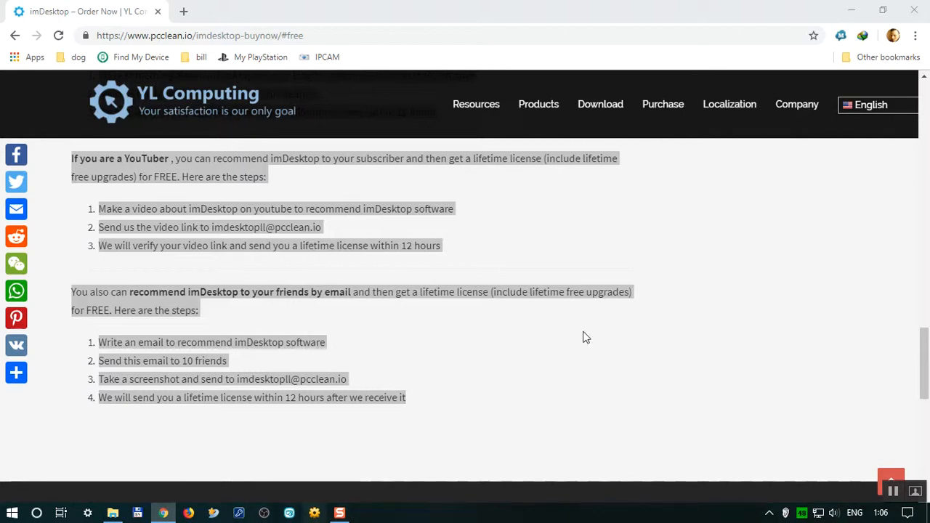
{"action": "mouse_move", "coordinate": [618, 348]}
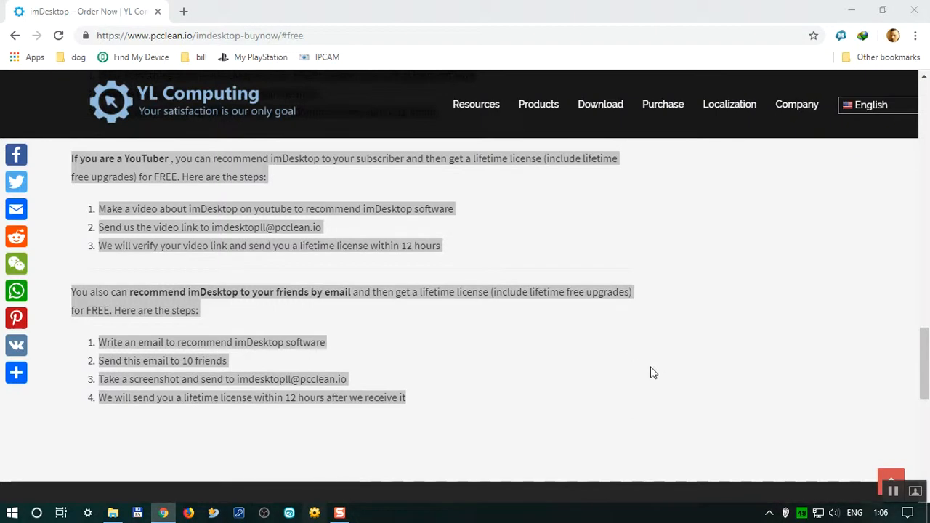
{"action": "mouse_move", "coordinate": [792, 286]}
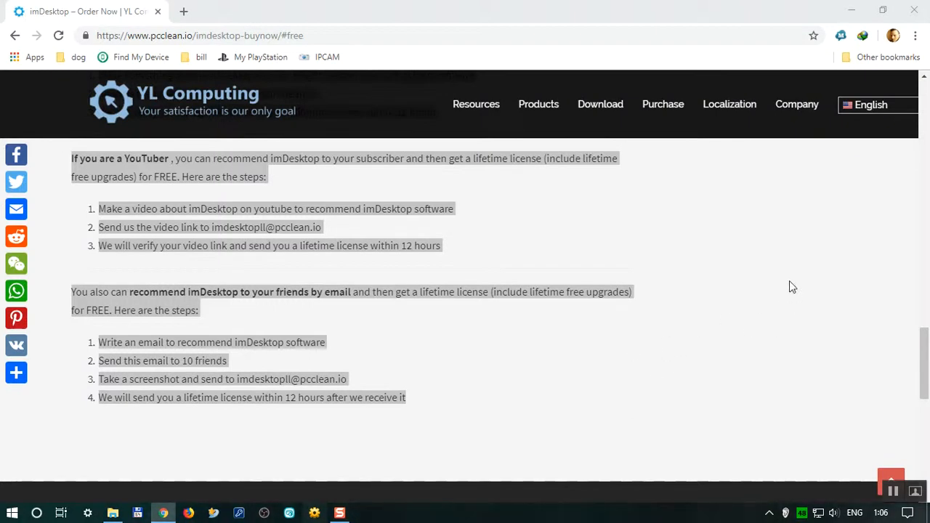